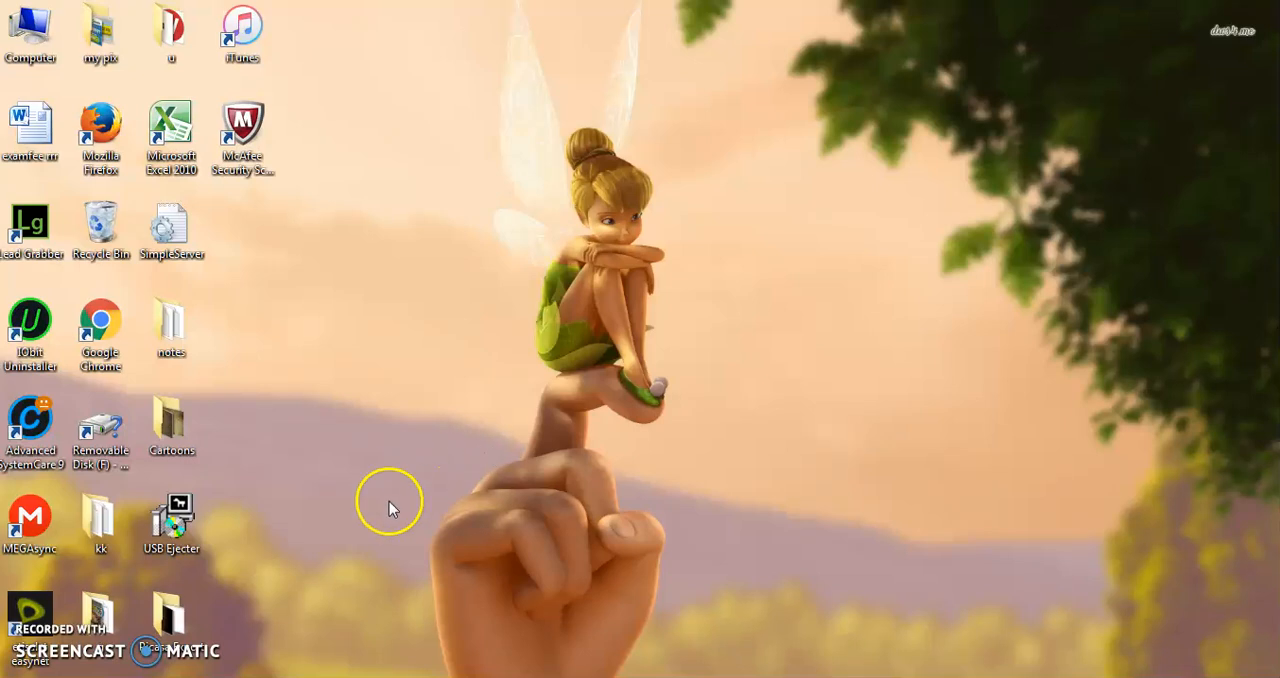
{"action": "mouse_move", "coordinate": [368, 610]}
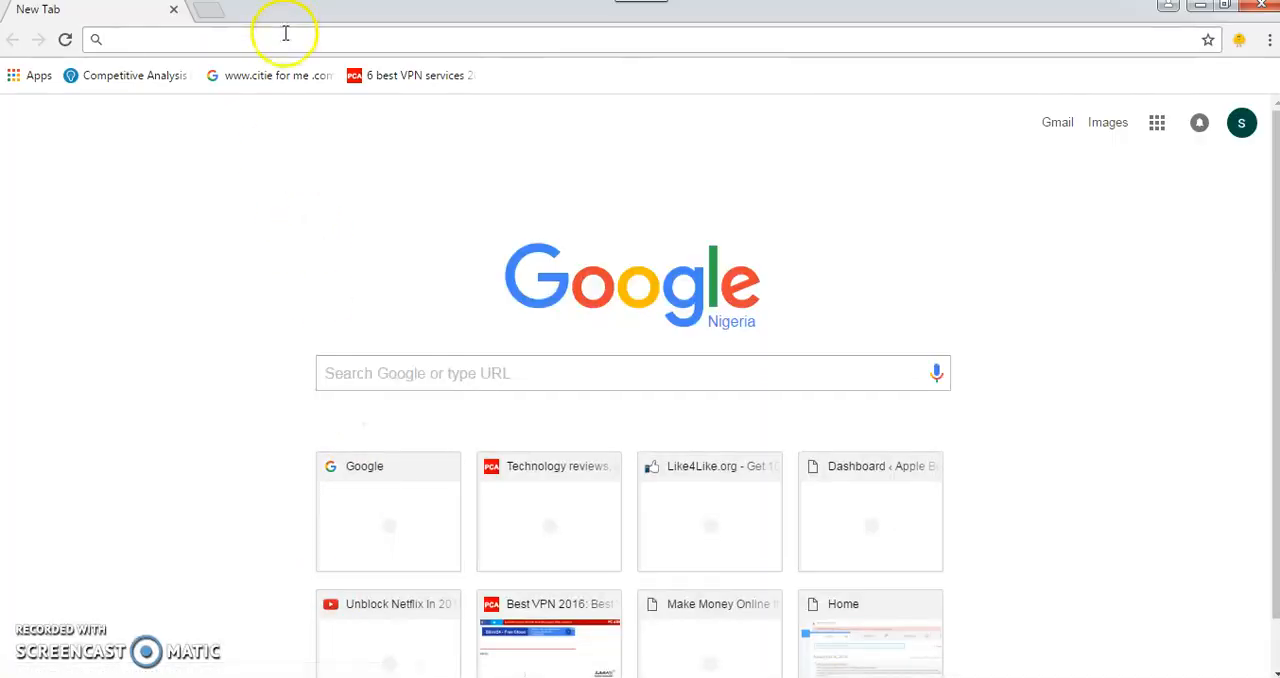
- Load downloadvpn.org and bring its rated VPN provider comparison table into view
{"action": "type", "text": "downloadvpn.org"}
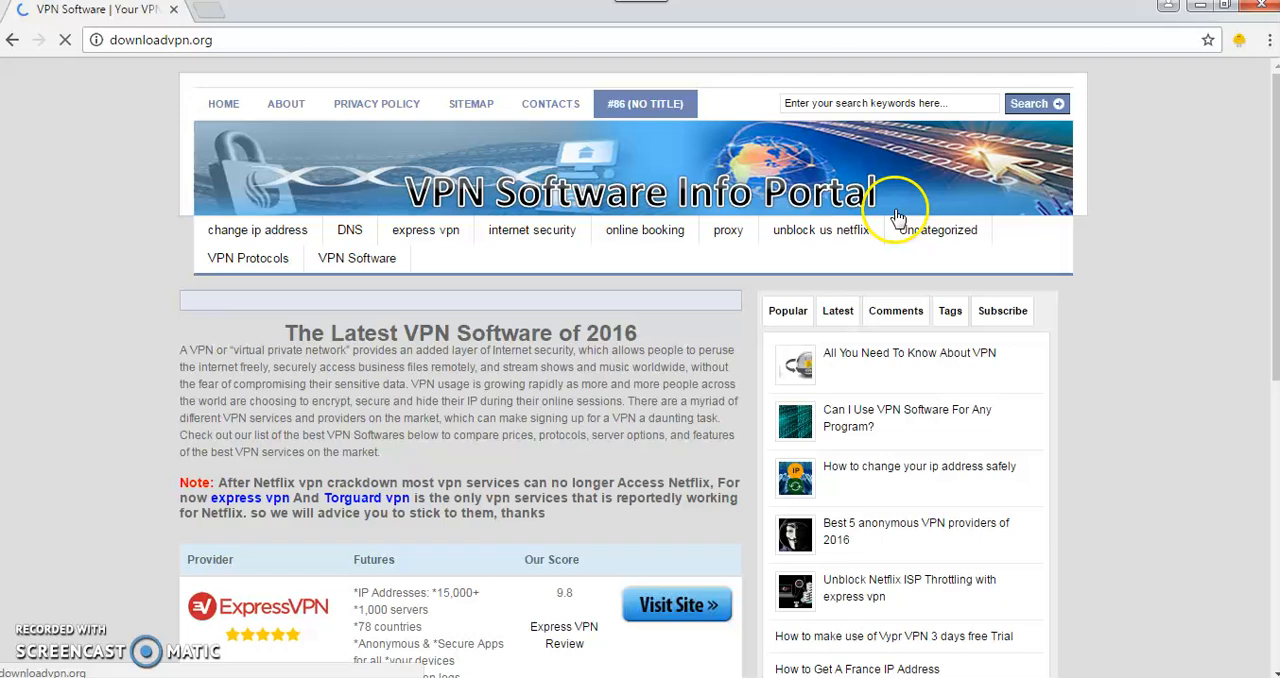
{"action": "scroll", "scroll_direction": "down", "scroll_amount": 3}
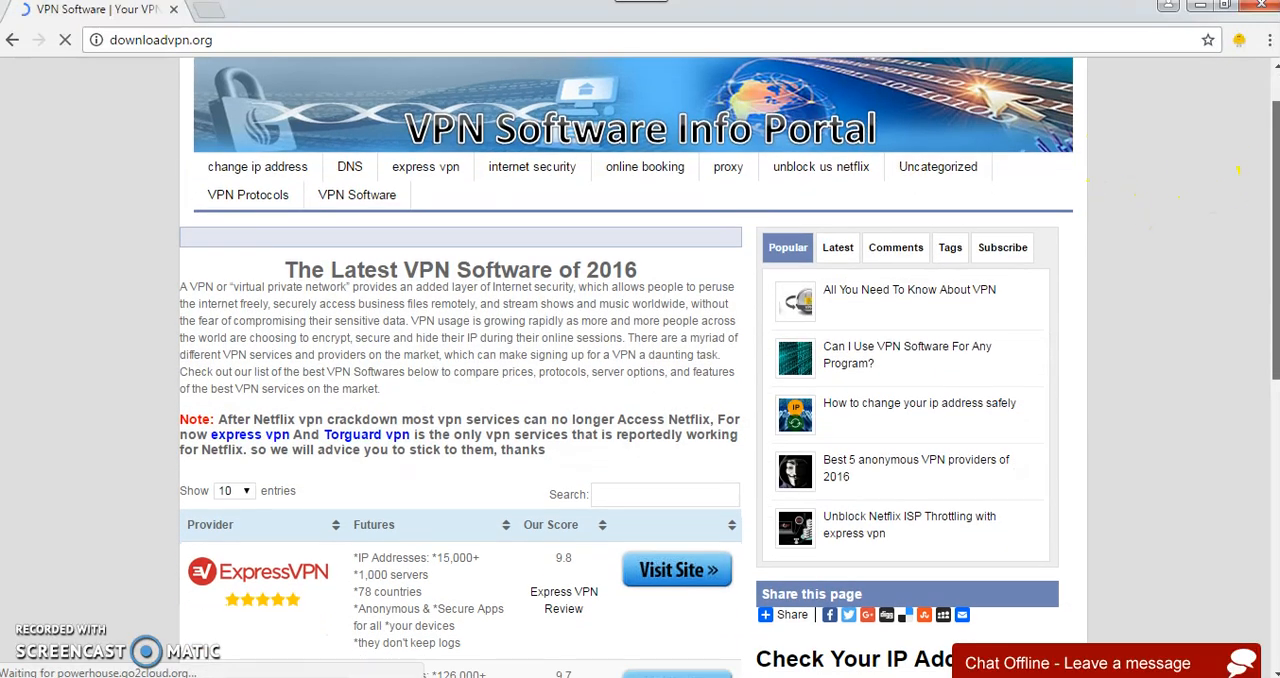
{"action": "scroll", "scroll_direction": "down", "scroll_amount": 3}
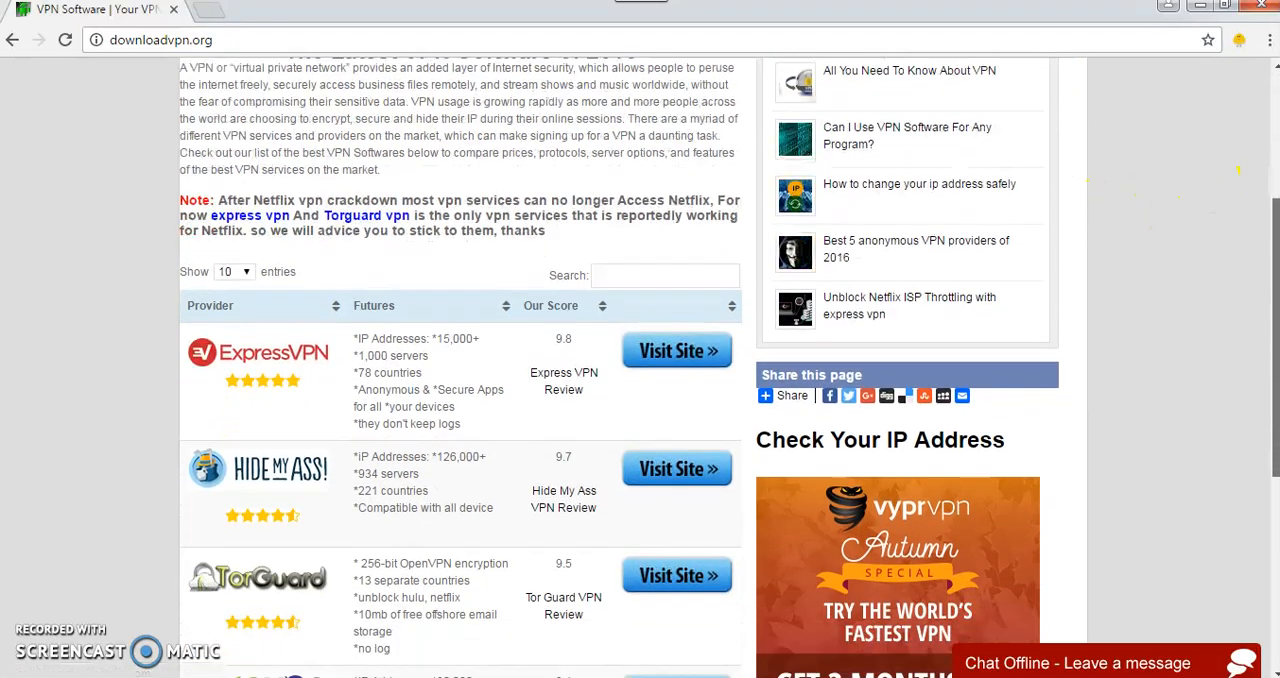
{"action": "scroll", "scroll_direction": "down", "scroll_amount": 3}
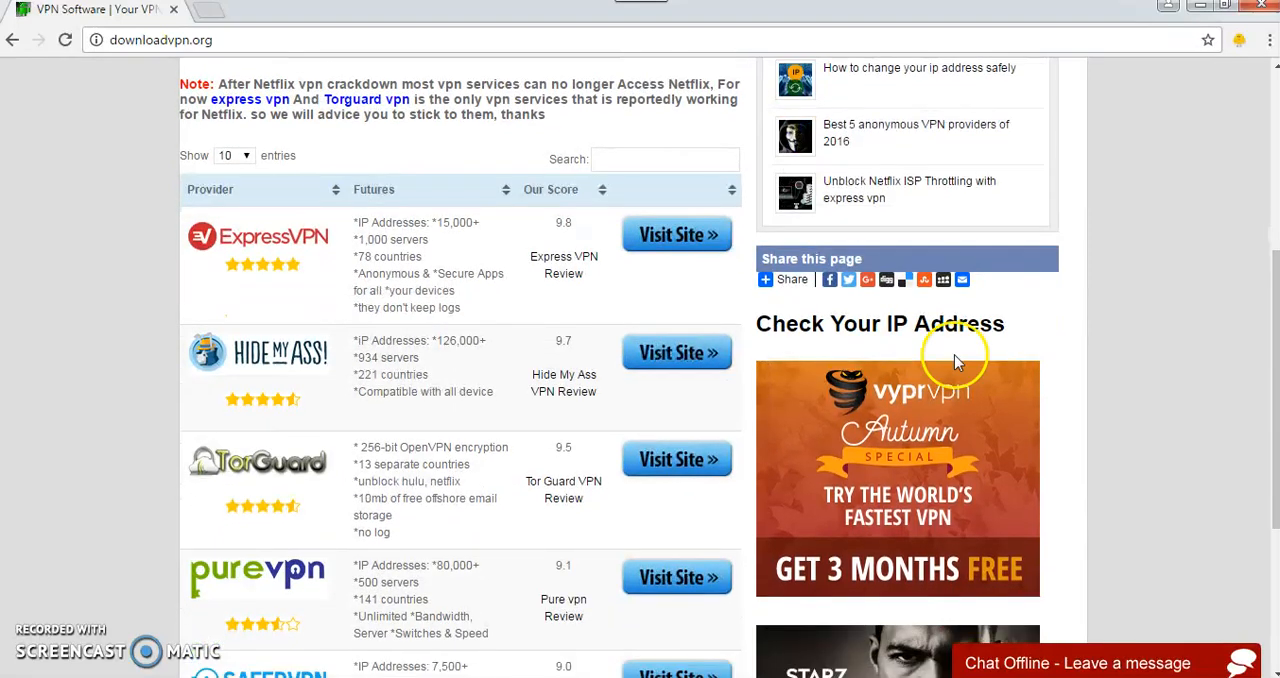
{"action": "mouse_move", "coordinate": [436, 398]}
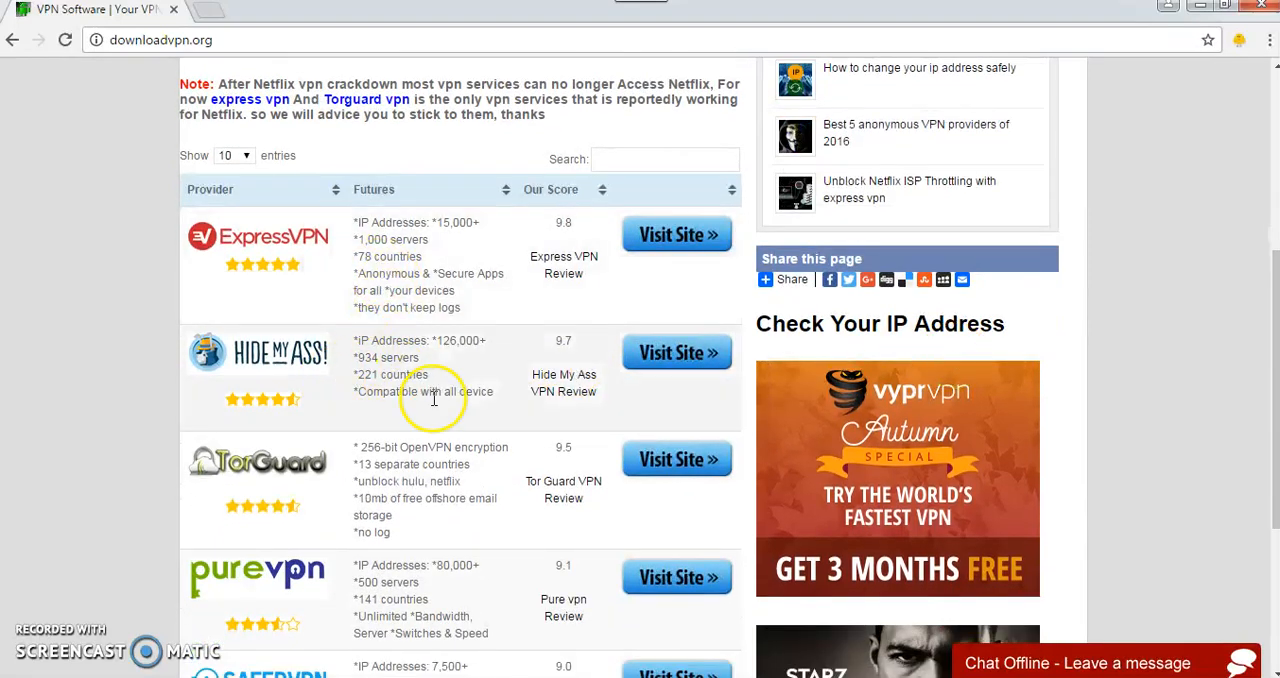
{"action": "mouse_move", "coordinate": [428, 598]}
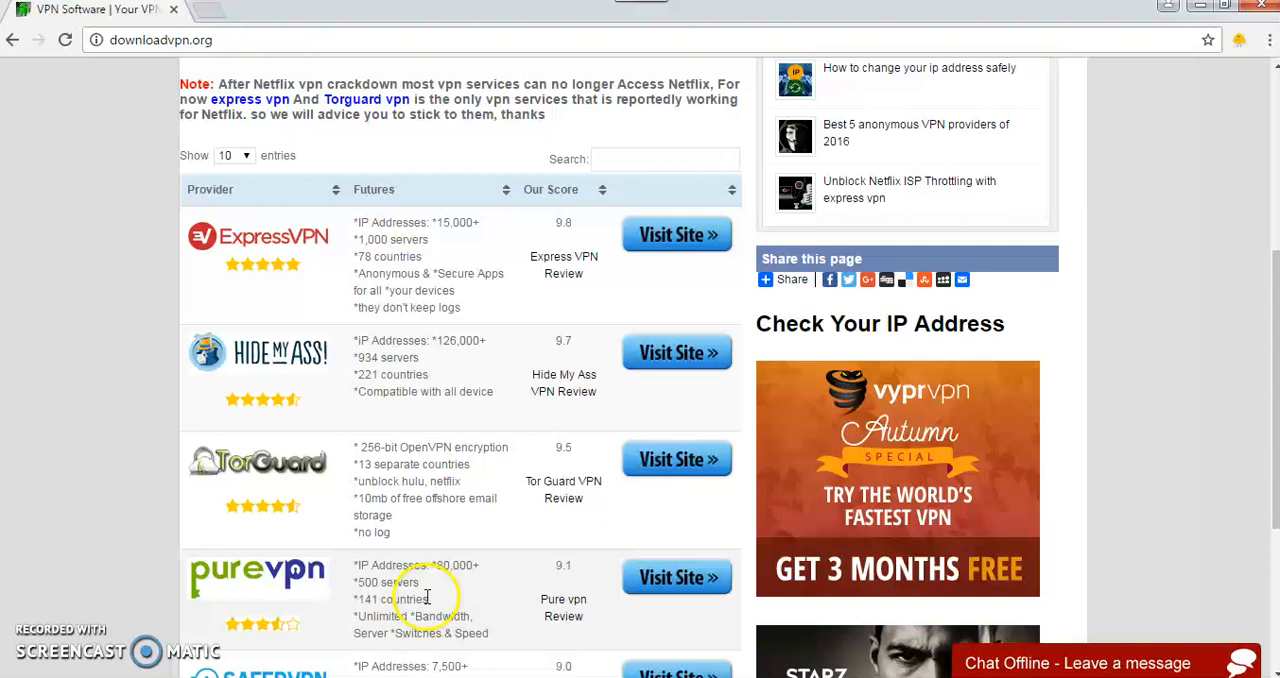
{"action": "mouse_move", "coordinate": [516, 596]}
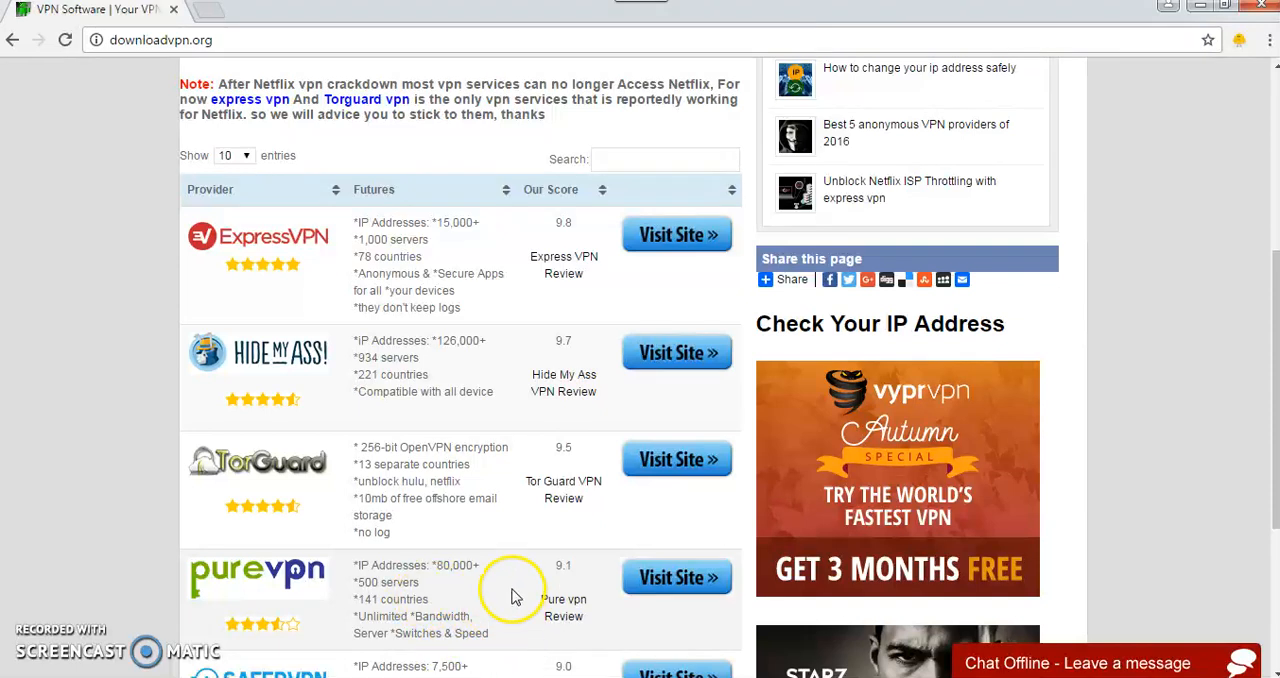
{"action": "mouse_move", "coordinate": [504, 490]}
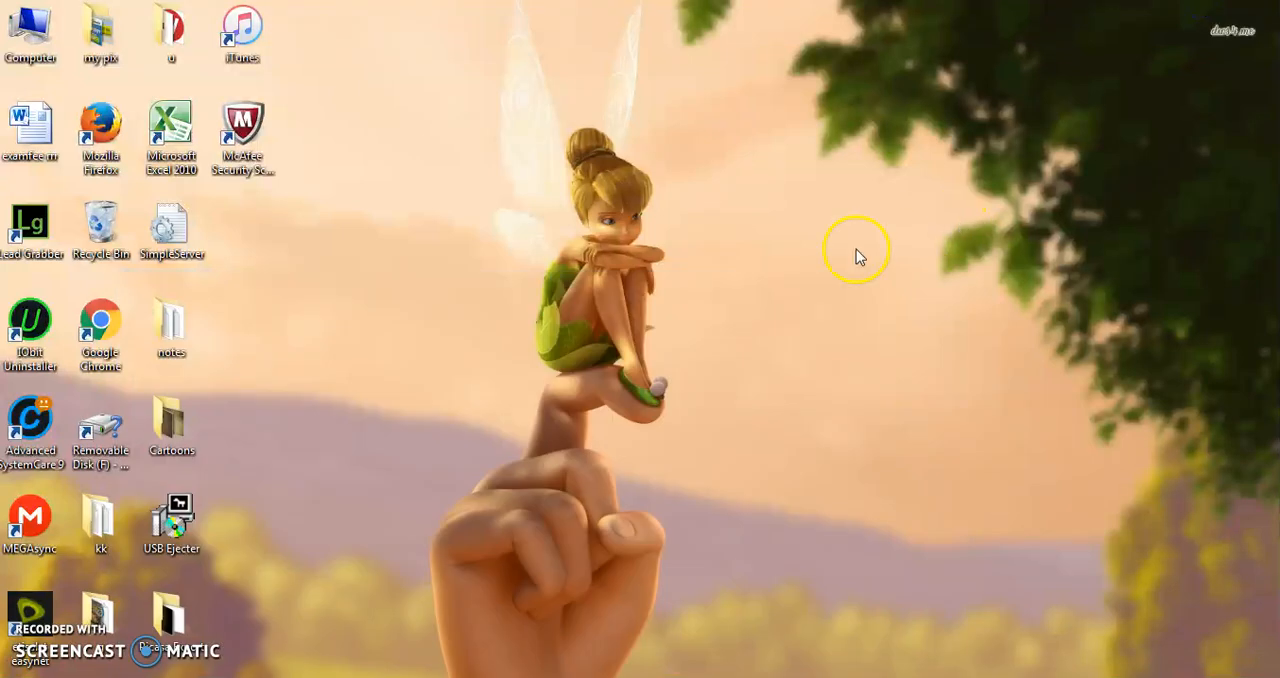
{"action": "mouse_move", "coordinate": [760, 318]}
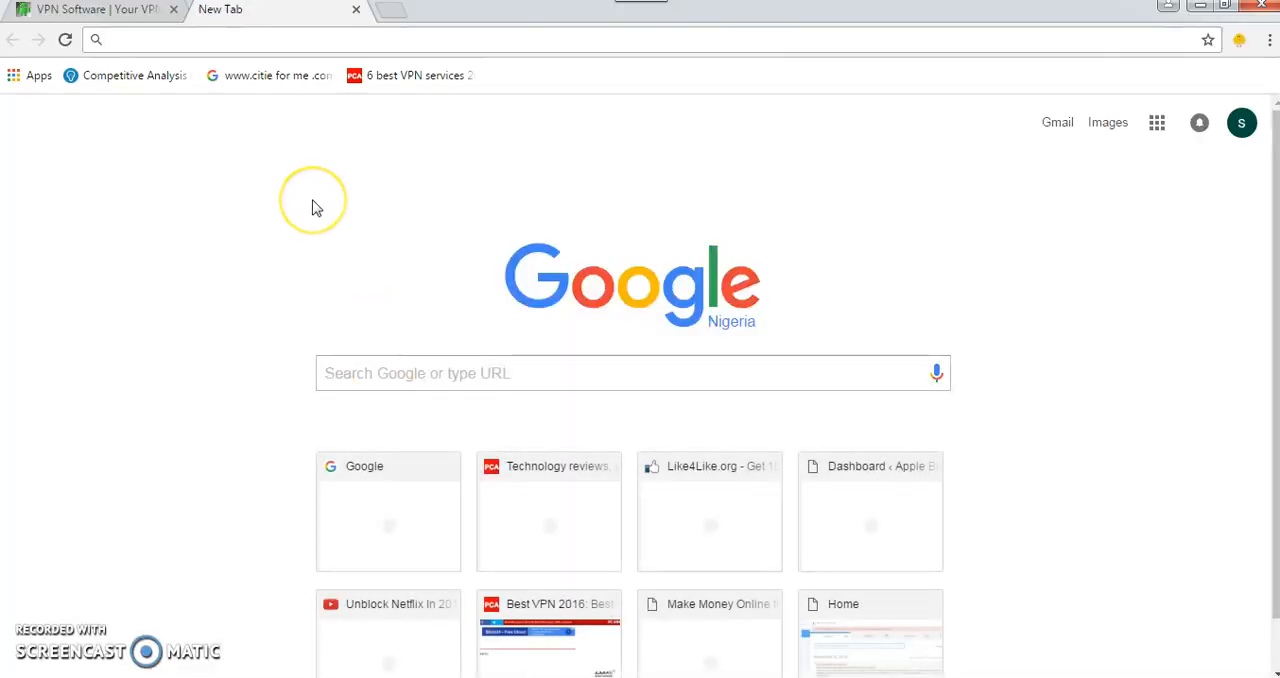
- Load downloadvpn.org/vypr_free_trail and read the article's plans, prices and server details
{"action": "type", "text": "http://downloadvpn.org/vypr_free_trail"}
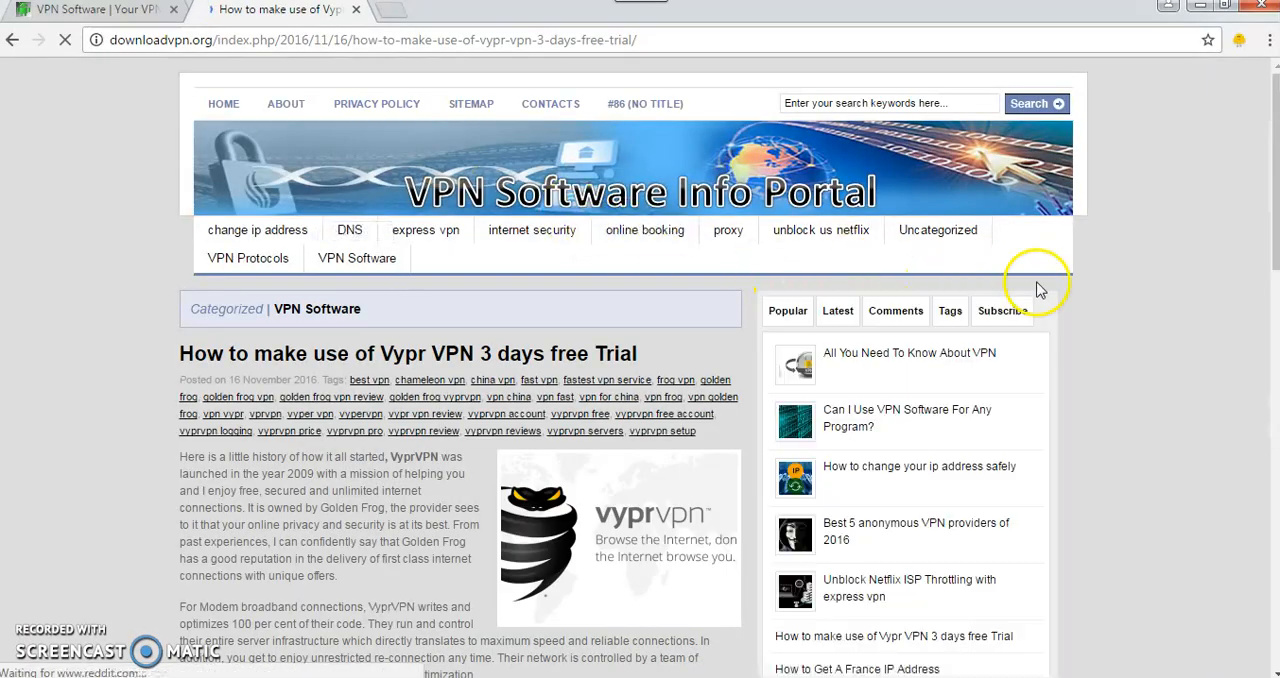
{"action": "scroll", "scroll_direction": "down", "scroll_amount": 3}
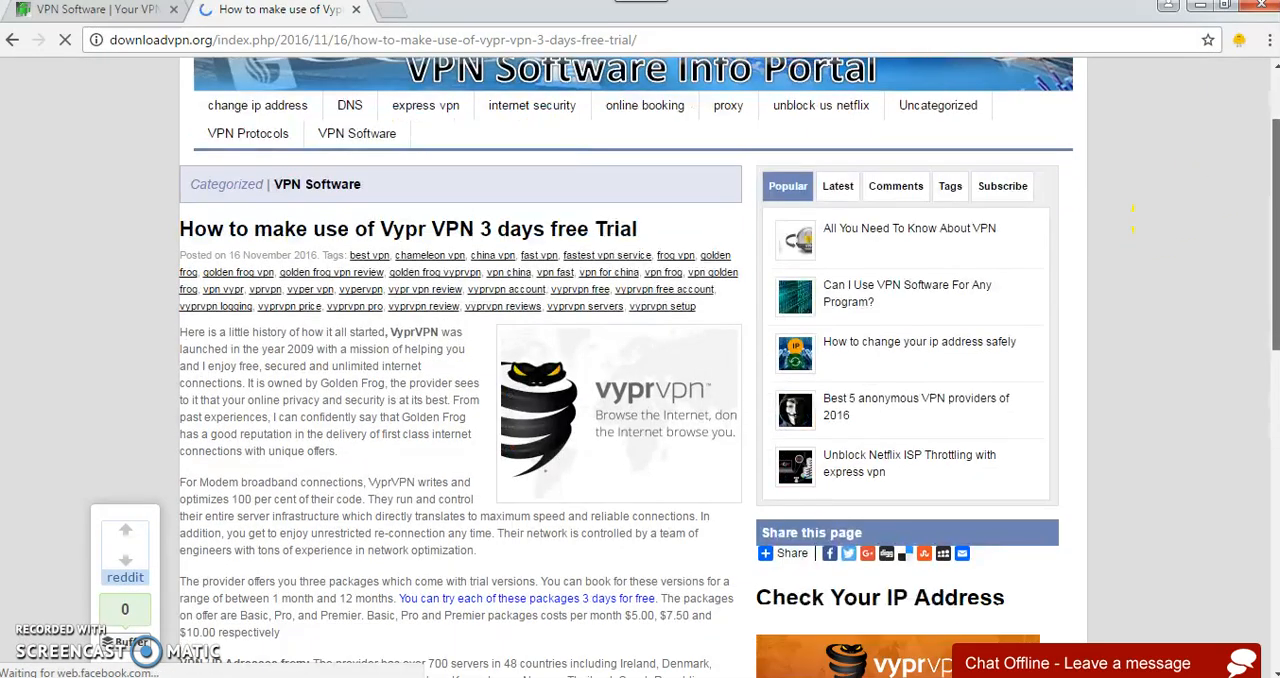
{"action": "scroll", "scroll_direction": "down", "scroll_amount": 3}
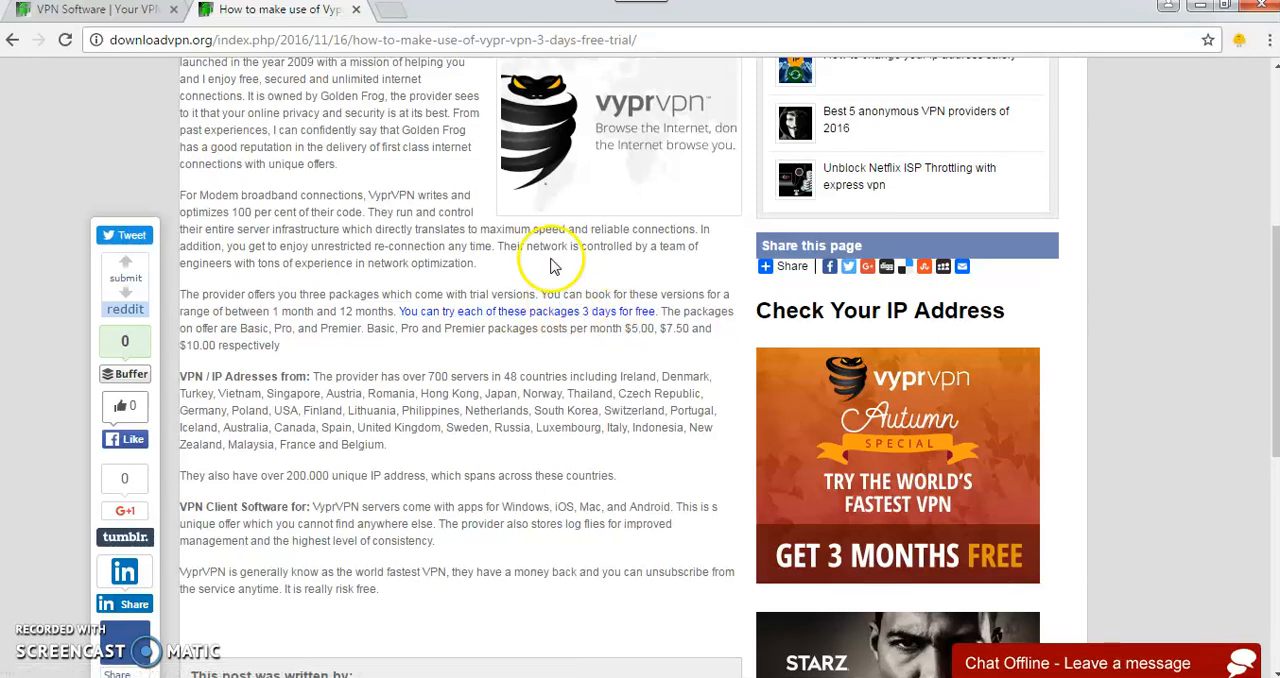
{"action": "mouse_move", "coordinate": [416, 248]}
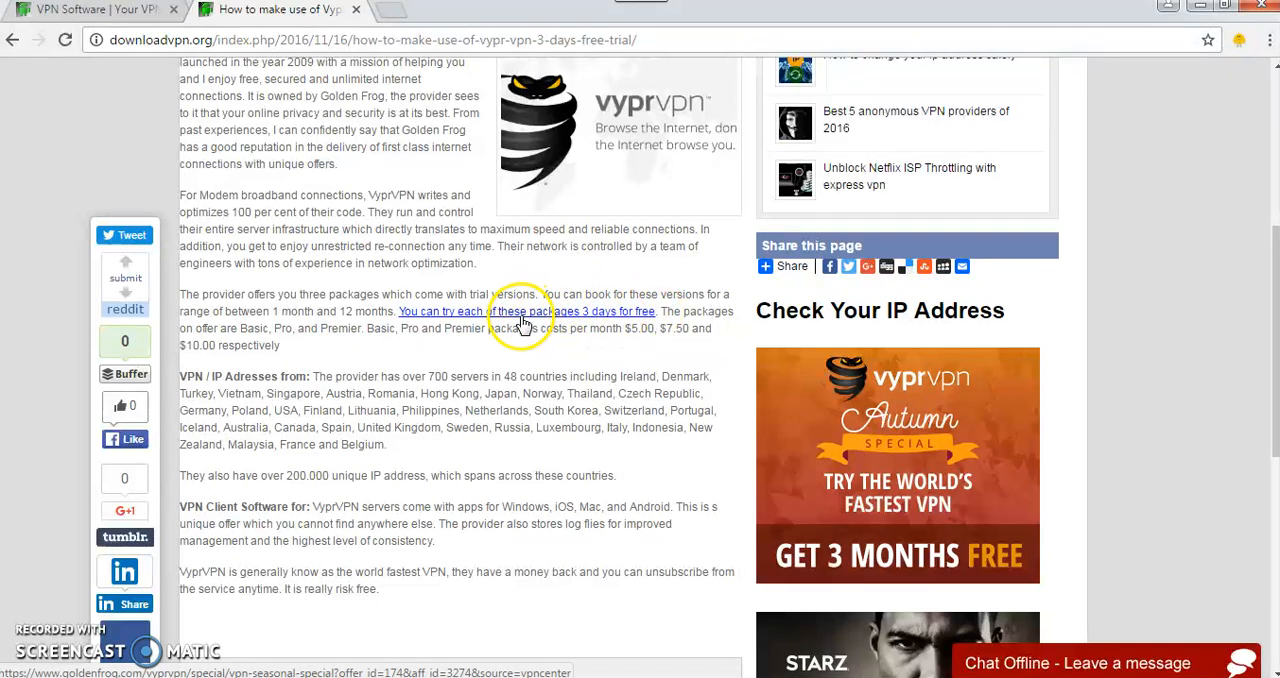
- Follow the 3-day free trial link and look over the VyprVPN Autumn Special offer page
{"action": "left_click", "coordinate": [526, 312]}
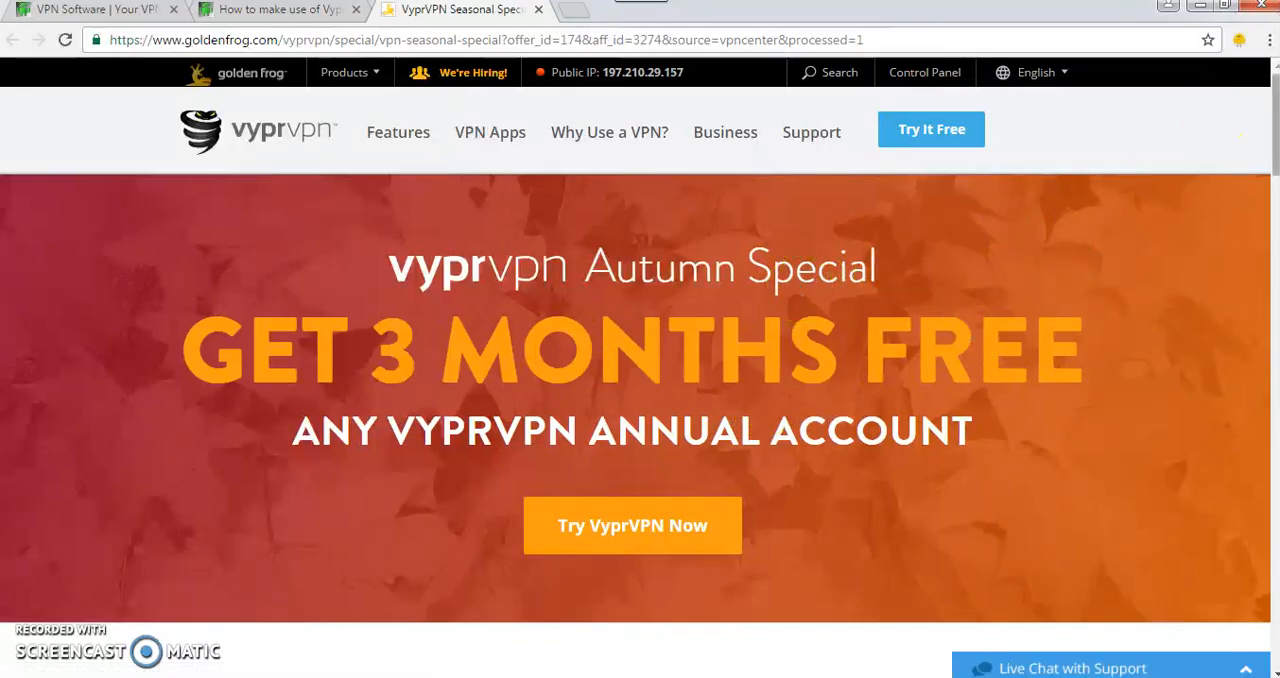
{"action": "scroll", "scroll_direction": "down", "scroll_amount": 3}
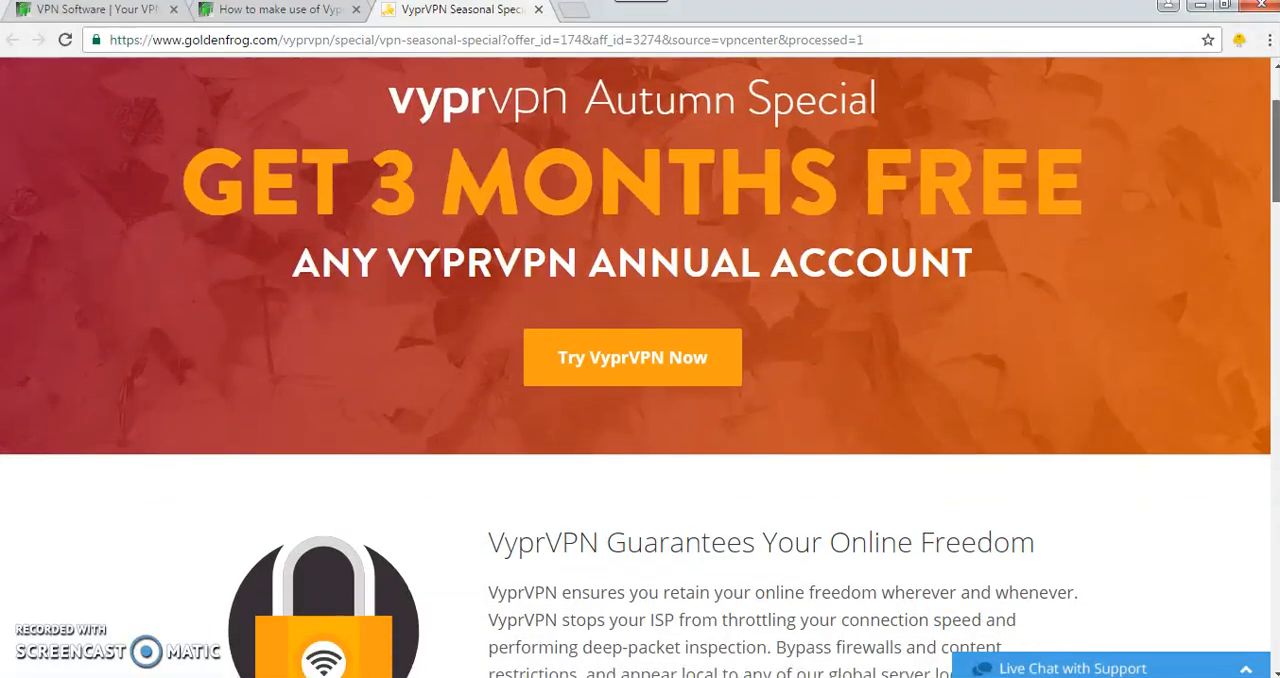
{"action": "scroll", "scroll_direction": "down", "scroll_amount": 3}
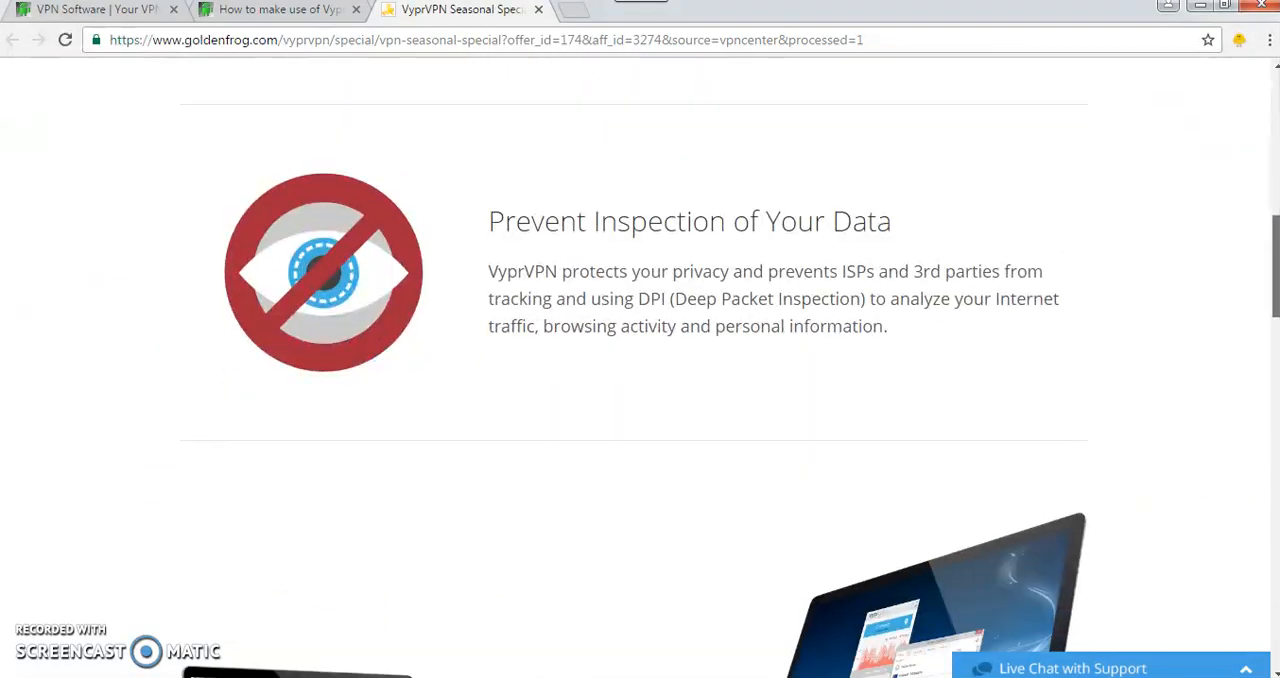
{"action": "scroll", "scroll_direction": "down", "scroll_amount": 3}
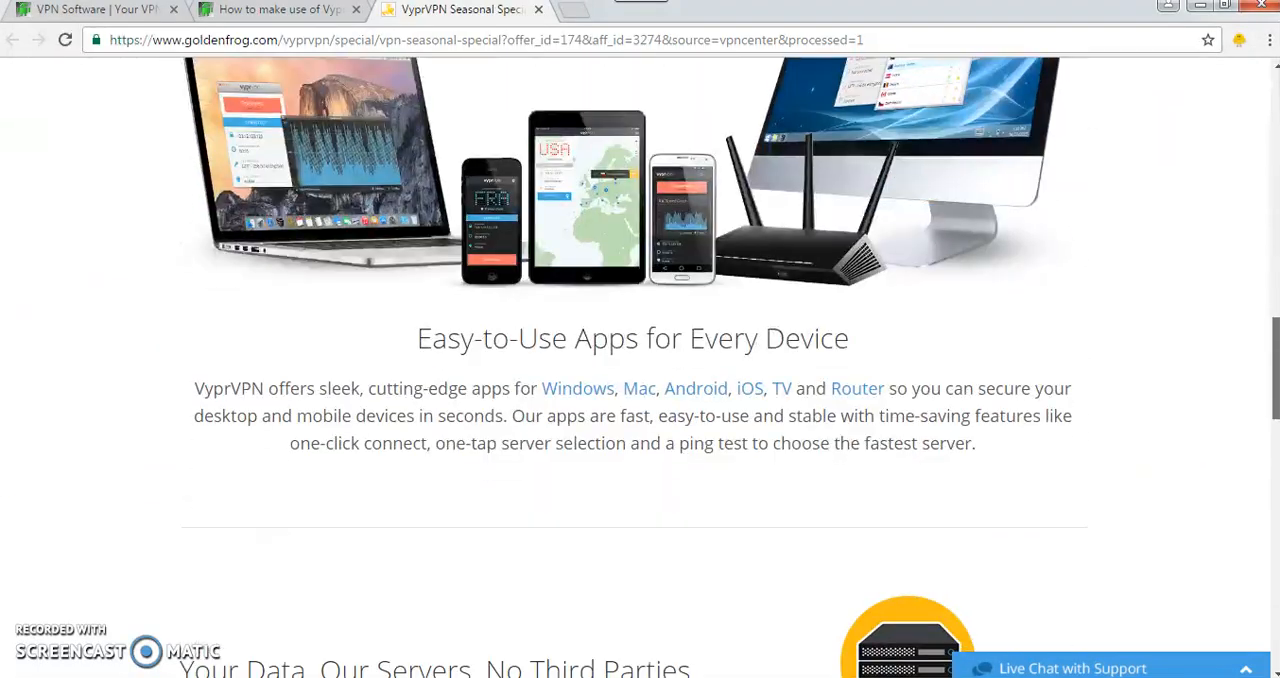
{"action": "scroll", "scroll_direction": "up", "scroll_amount": 3}
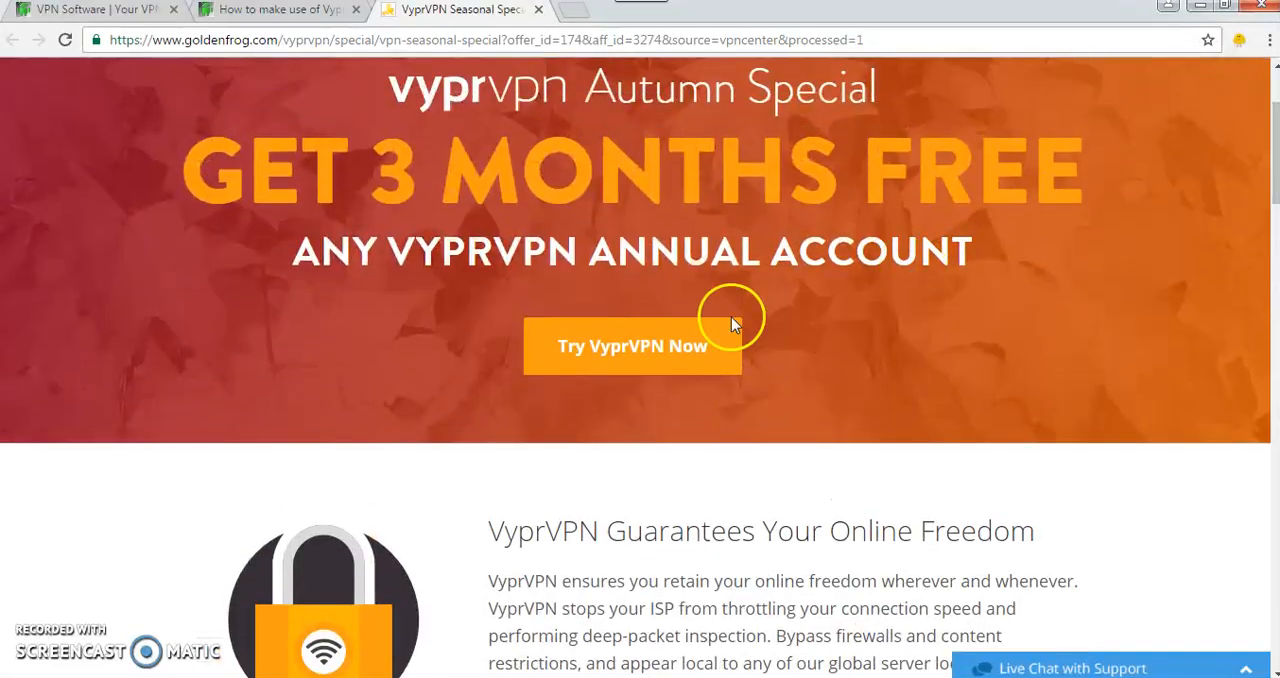
- Proceed via 'Try VyprVPN Now' to the goldenfrog.com plans page
{"action": "left_click", "coordinate": [632, 344]}
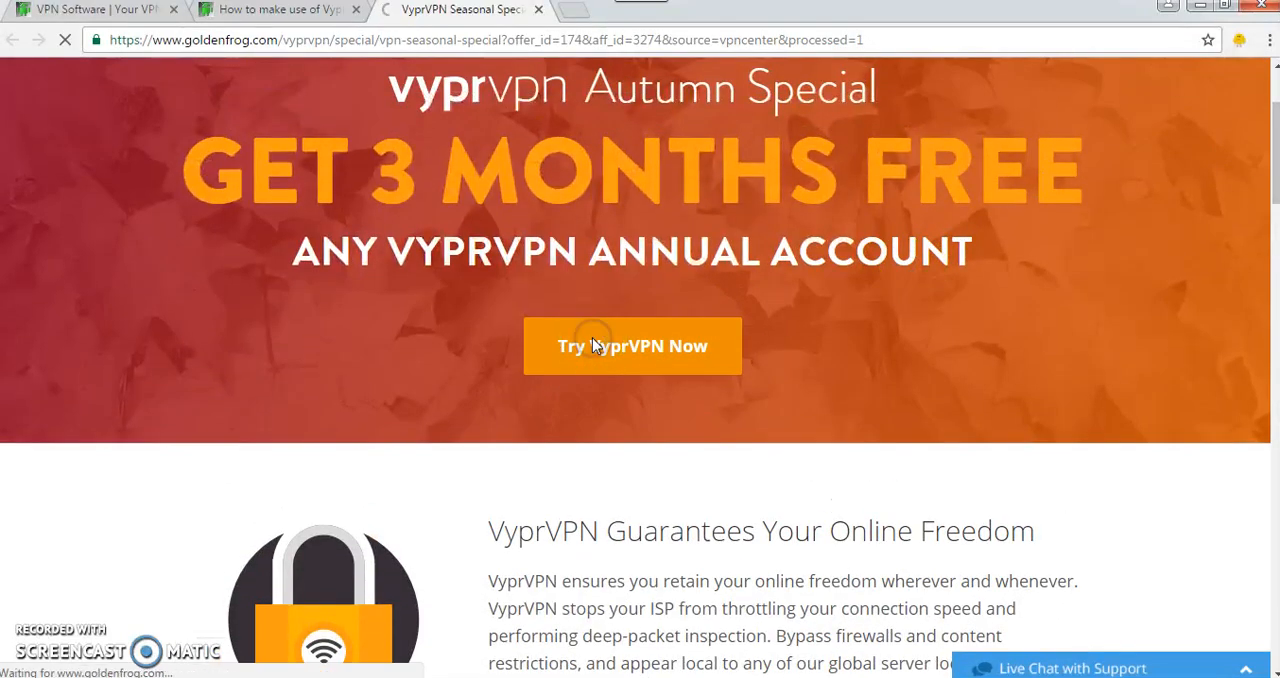
{"action": "left_click", "coordinate": [632, 344]}
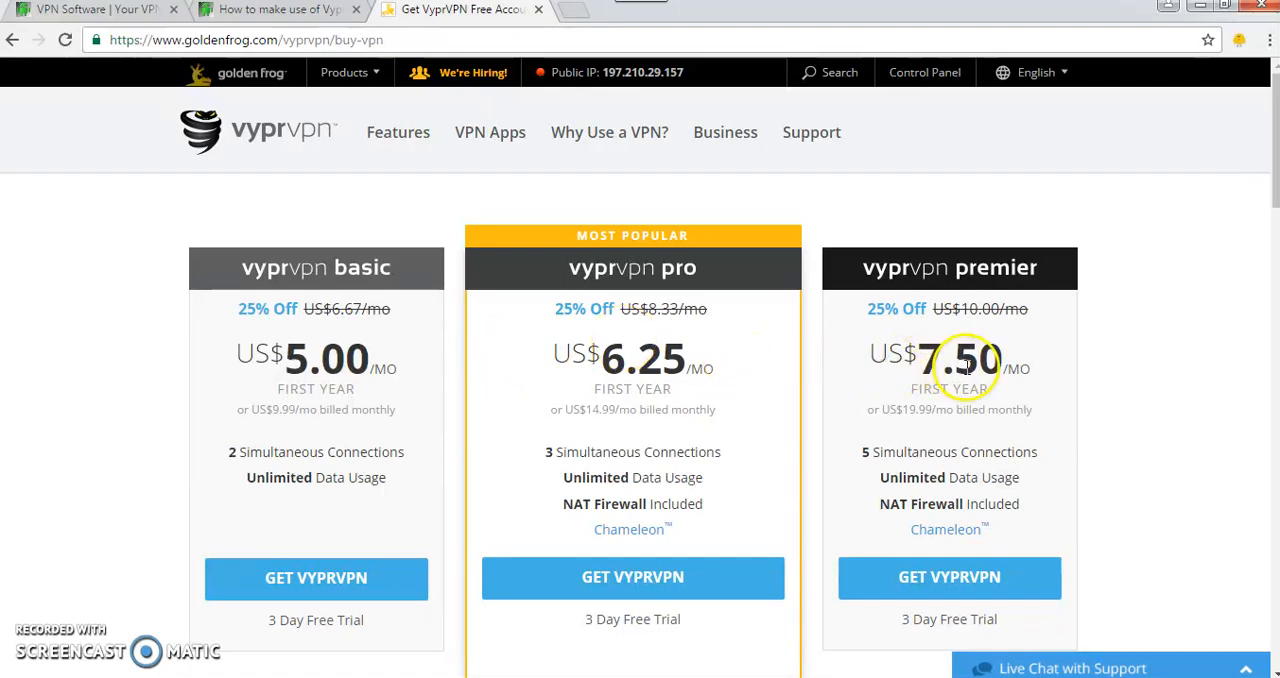
- Choose GET VYPRVPN under the VyprVPN Basic plan to start signing up
{"action": "scroll", "scroll_direction": "down", "scroll_amount": 3}
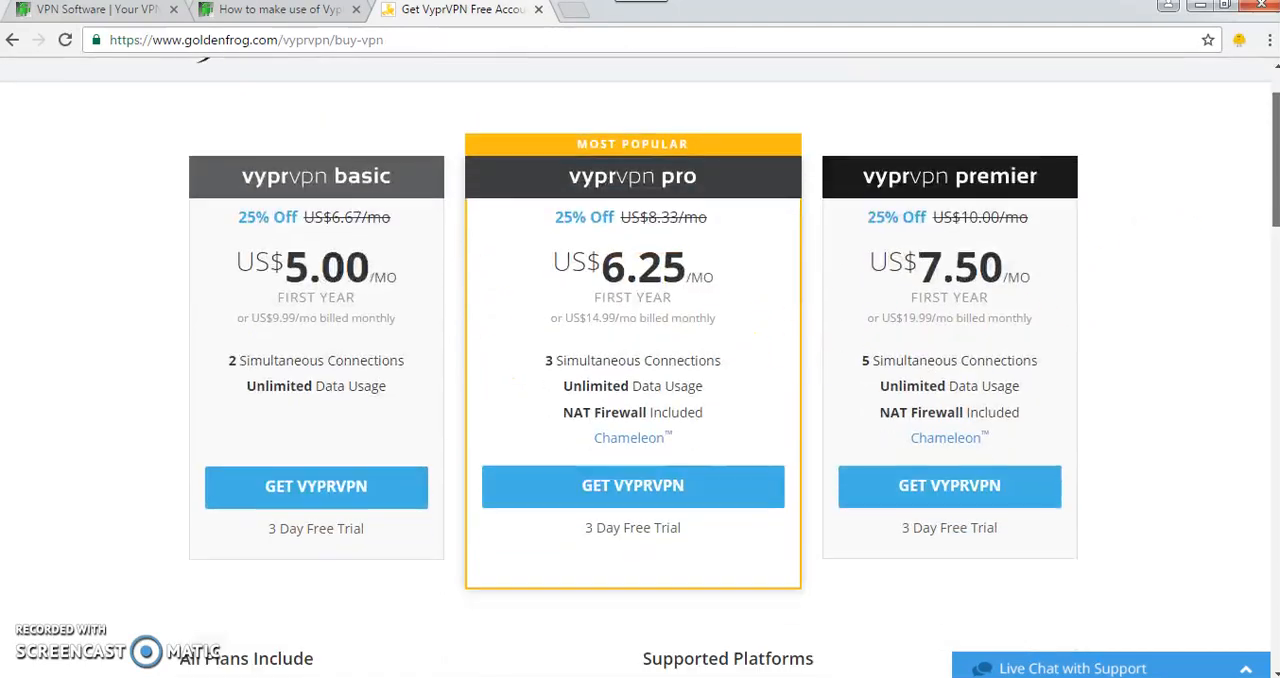
{"action": "scroll", "scroll_direction": "down", "scroll_amount": 3}
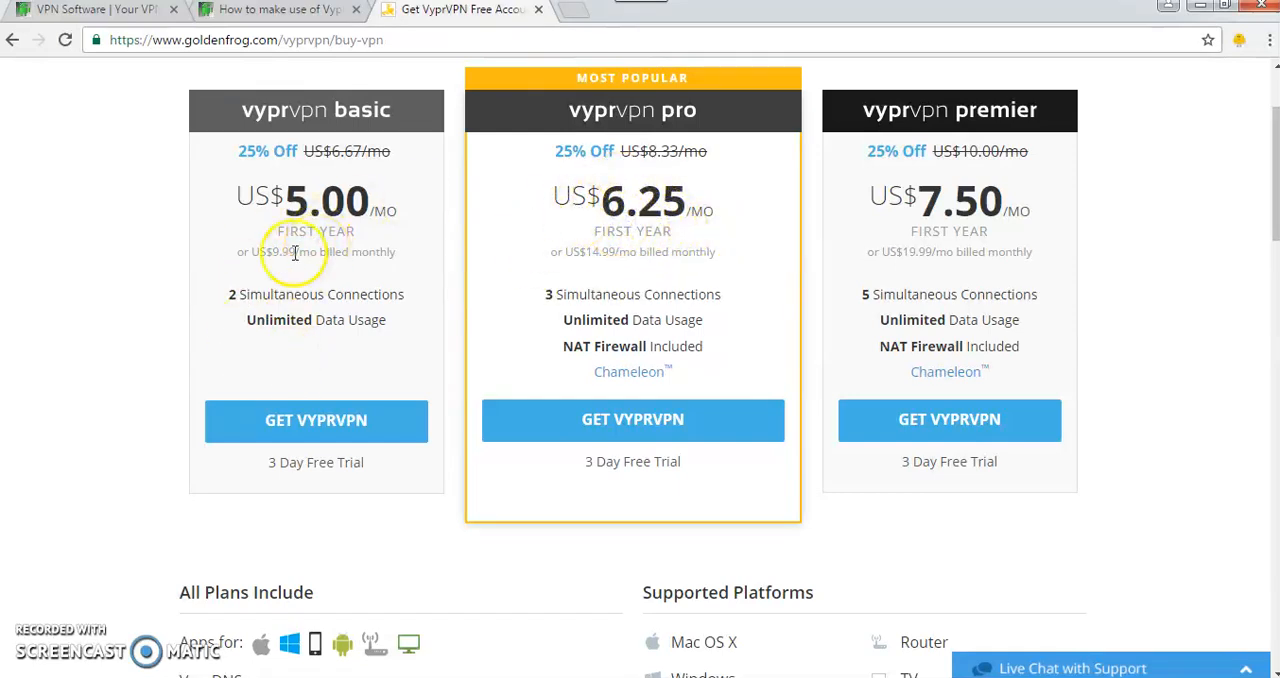
{"action": "mouse_move", "coordinate": [310, 344]}
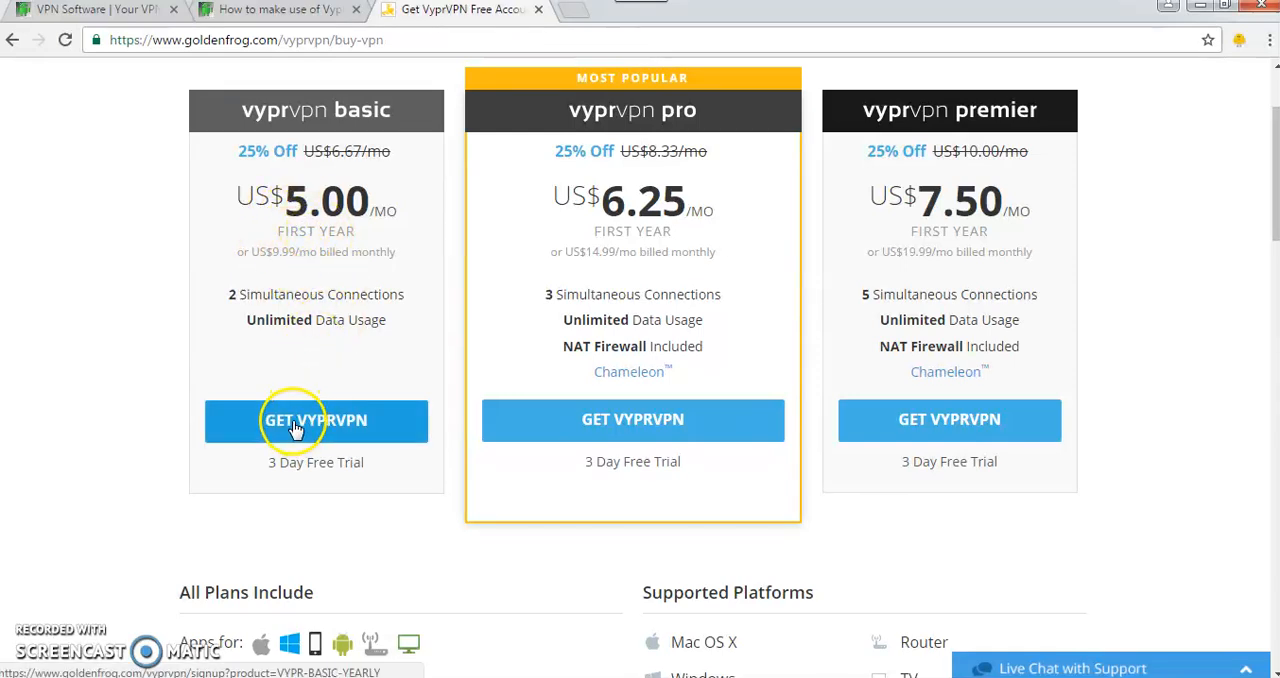
{"action": "left_click", "coordinate": [316, 420]}
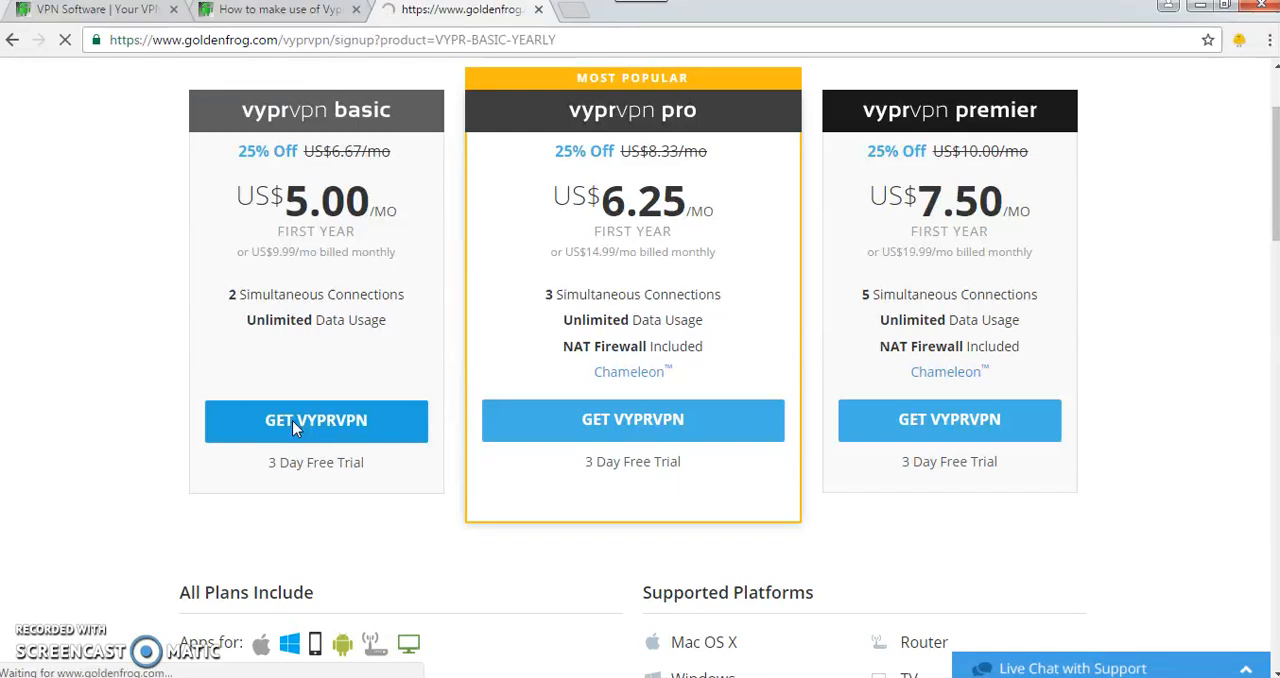
- Review the VyprVPN Secure Checkout form from top to bottom
{"action": "left_click", "coordinate": [316, 420]}
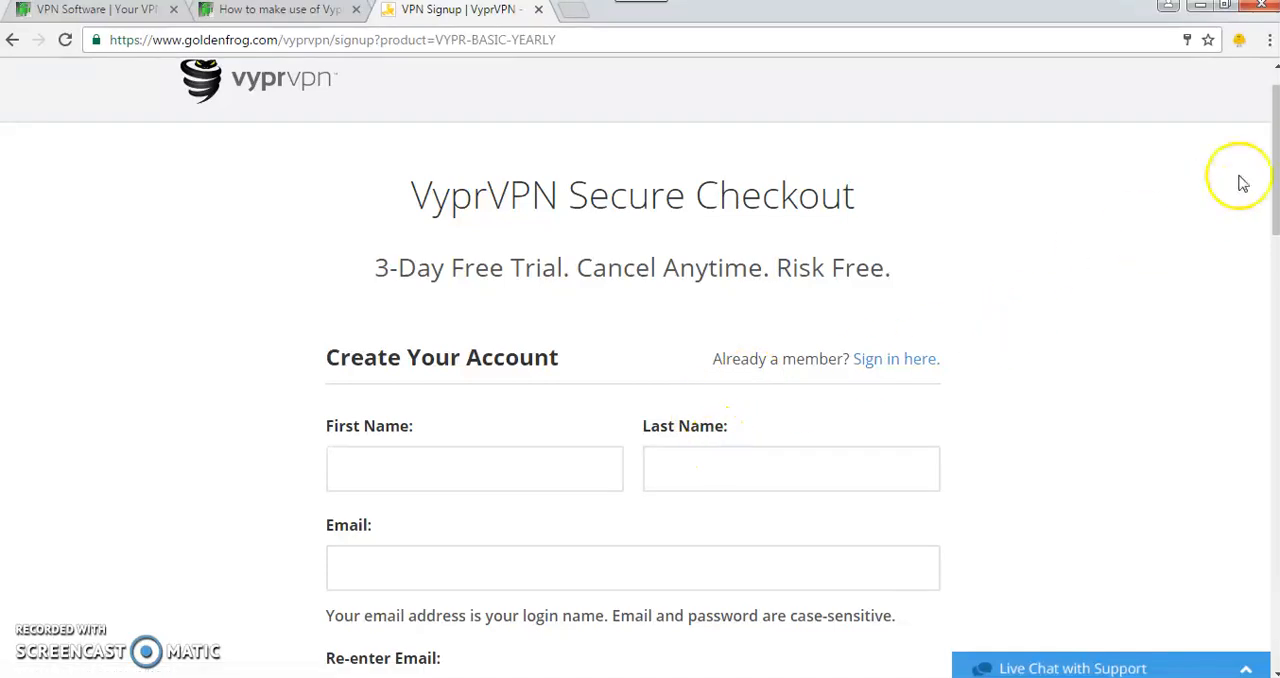
{"action": "scroll", "scroll_direction": "down", "scroll_amount": 3}
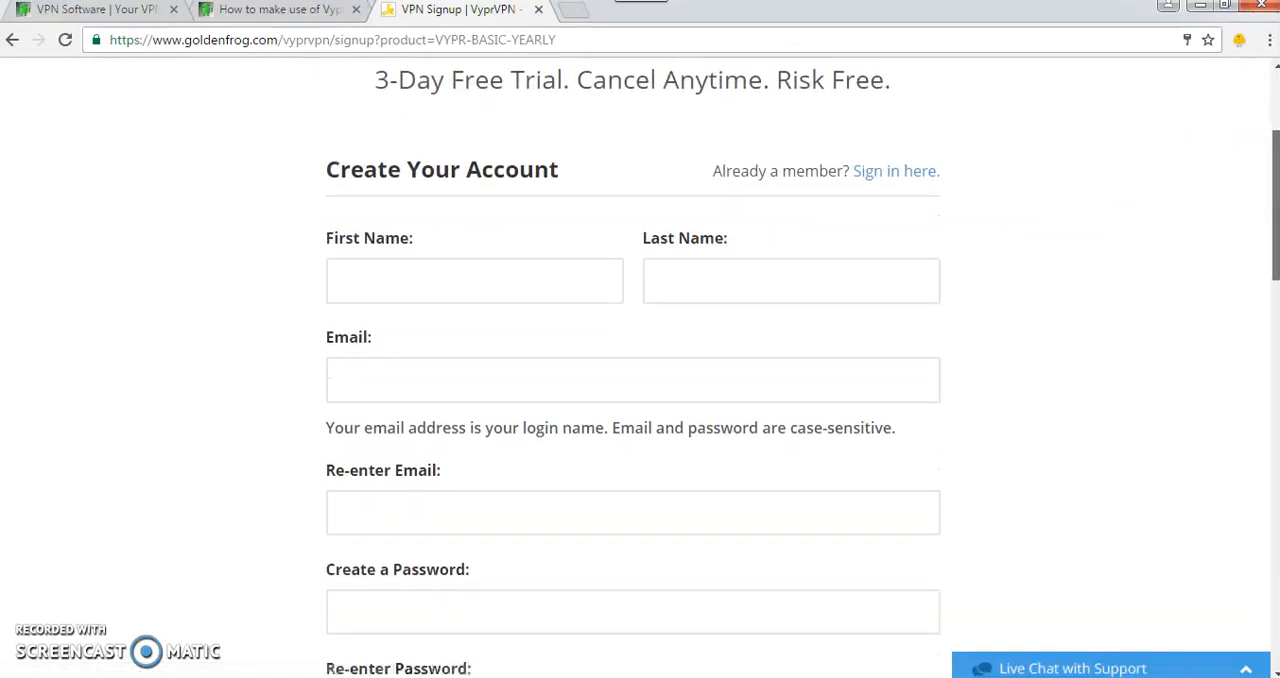
{"action": "scroll", "scroll_direction": "down", "scroll_amount": 3}
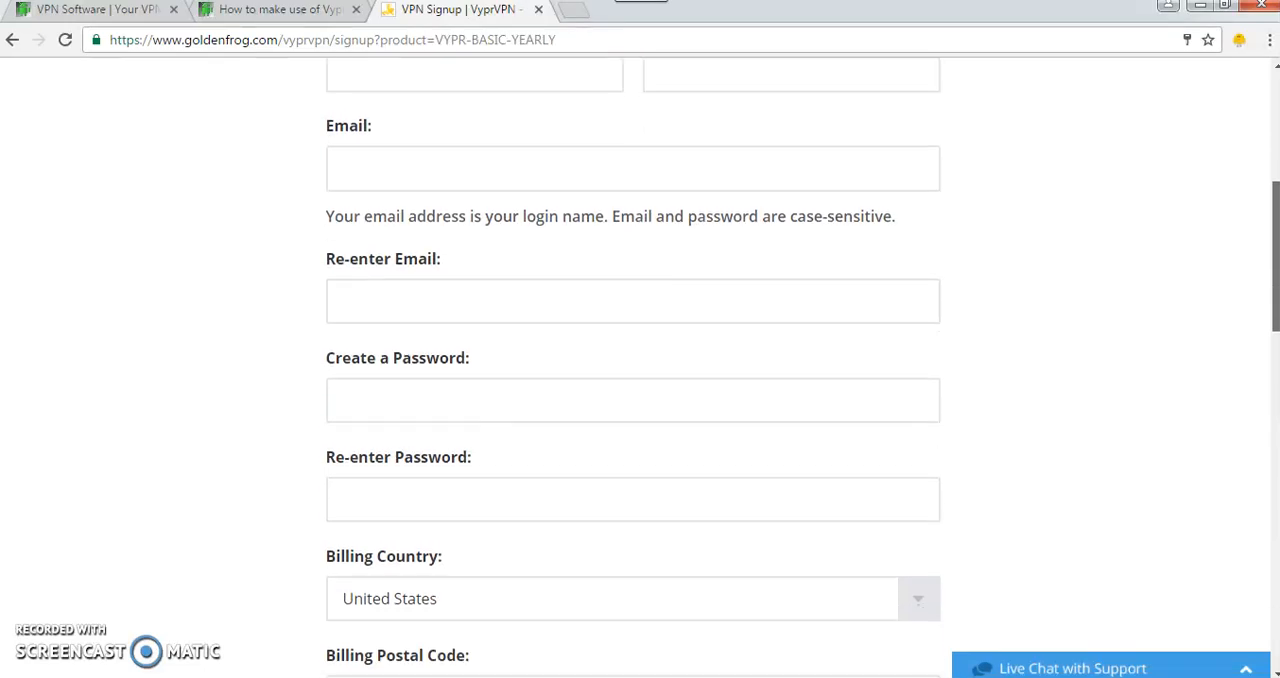
{"action": "scroll", "scroll_direction": "down", "scroll_amount": 3}
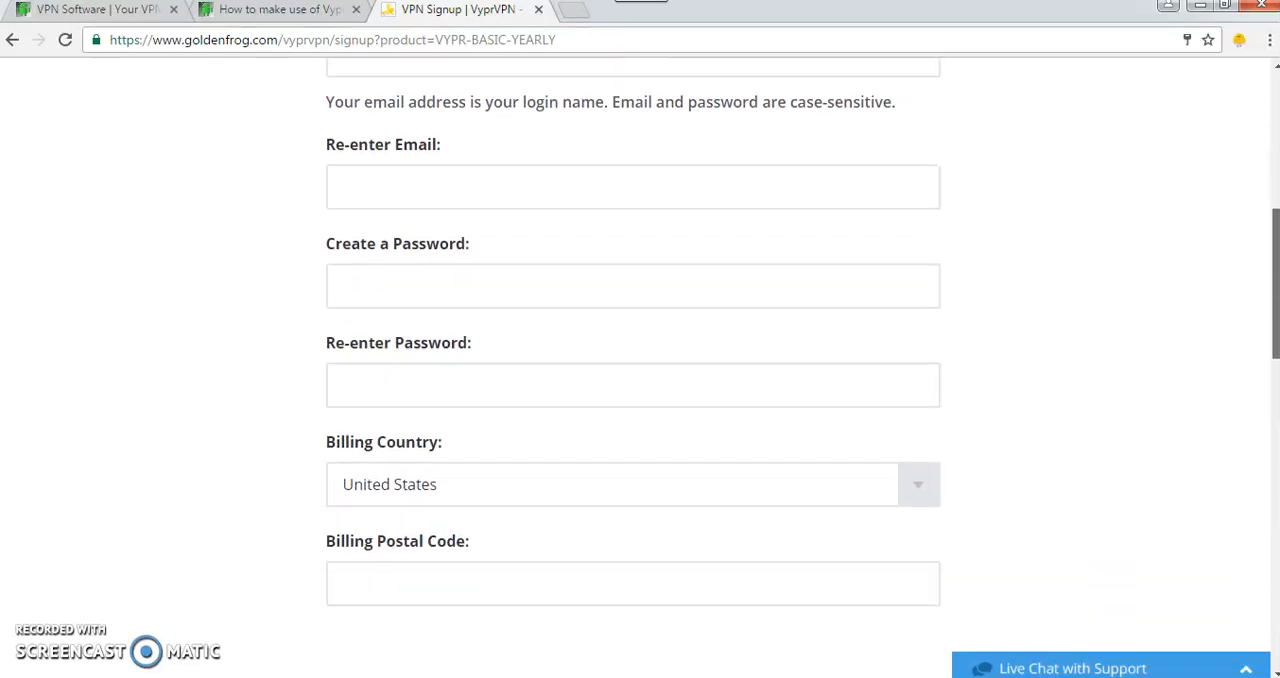
{"action": "scroll", "scroll_direction": "down", "scroll_amount": 3}
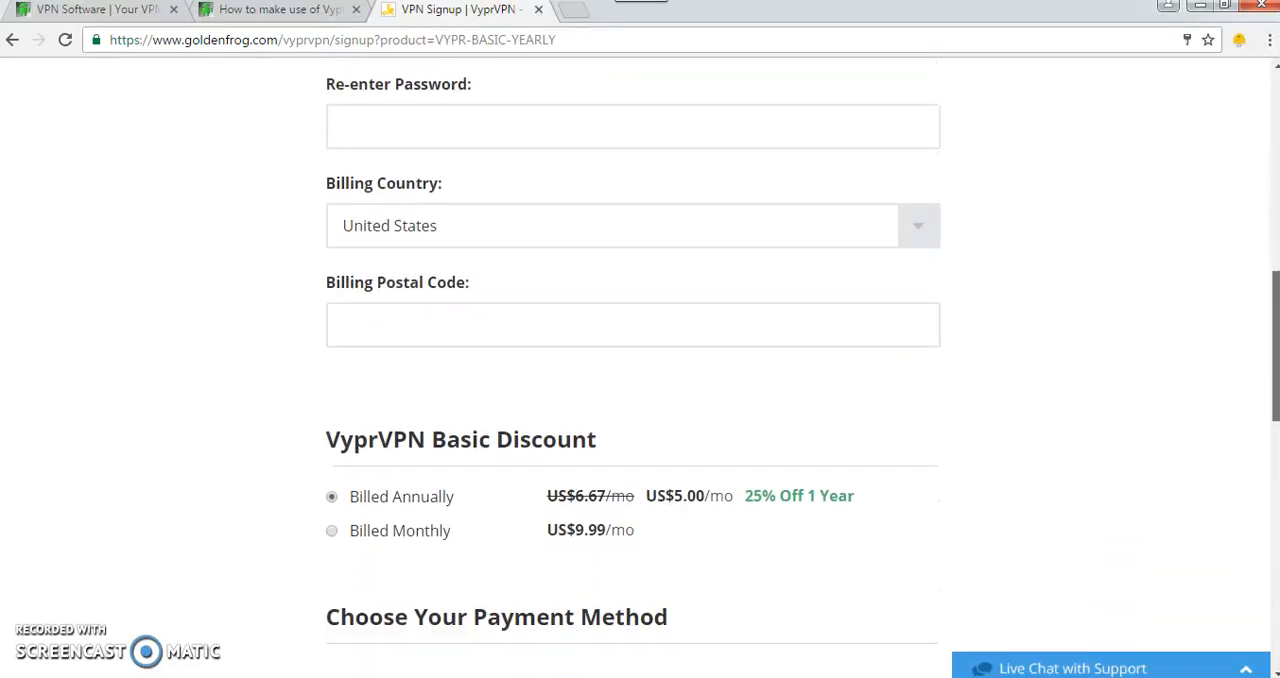
{"action": "scroll", "scroll_direction": "down", "scroll_amount": 3}
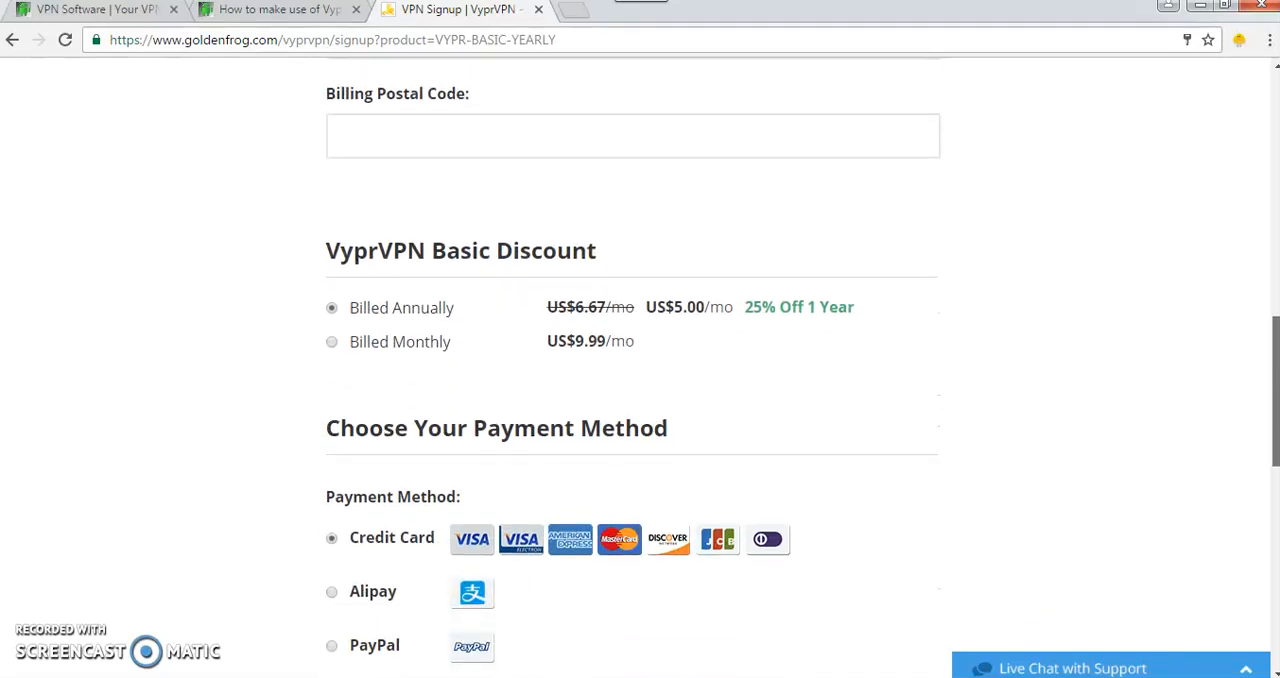
{"action": "scroll", "scroll_direction": "down", "scroll_amount": 3}
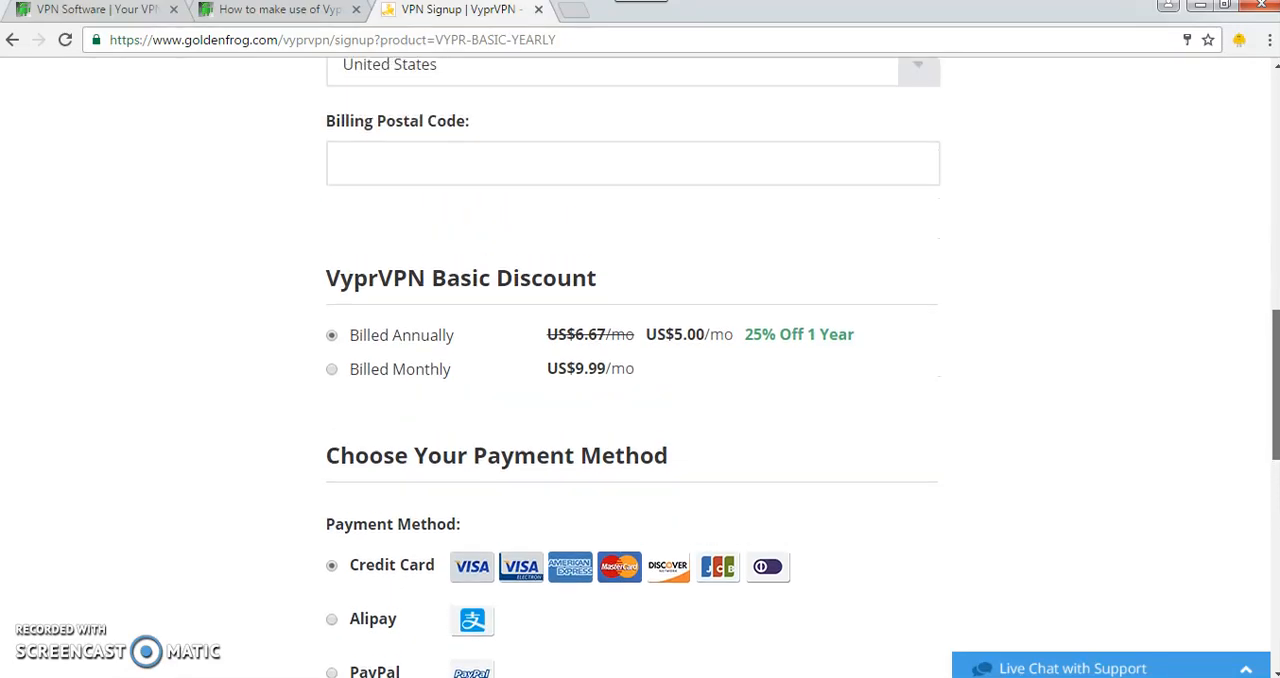
{"action": "scroll", "scroll_direction": "up", "scroll_amount": 3}
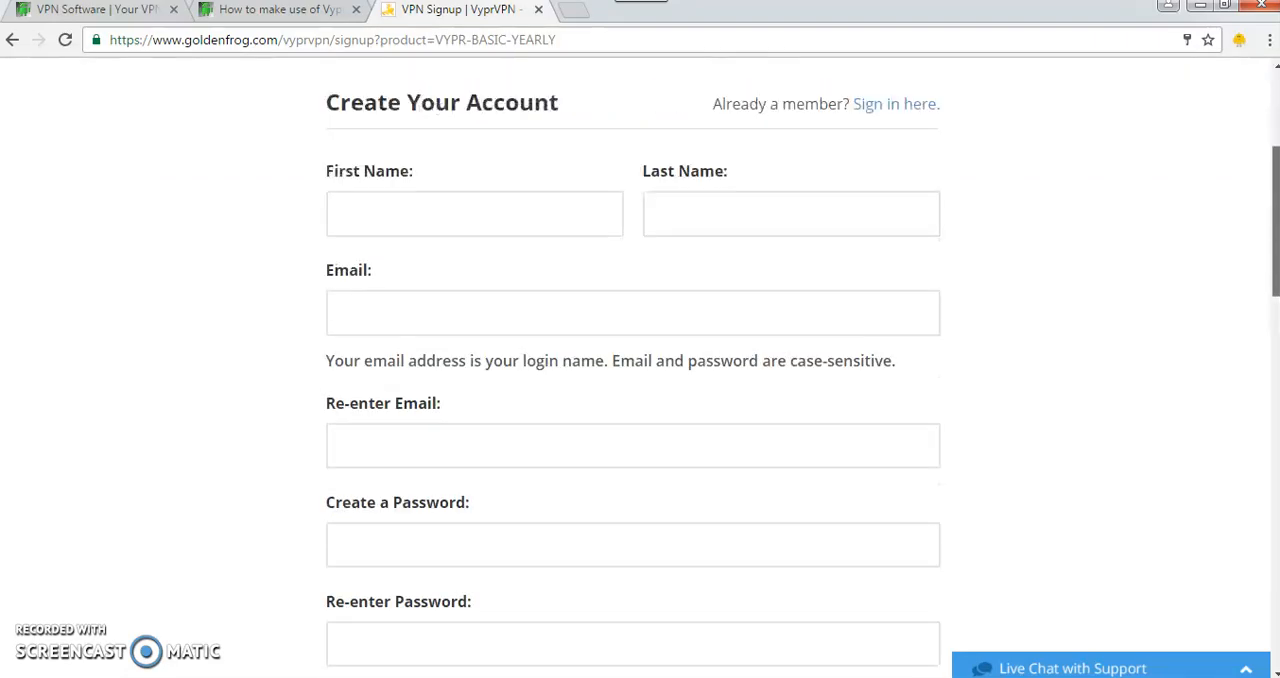
{"action": "scroll", "scroll_direction": "down", "scroll_amount": 3}
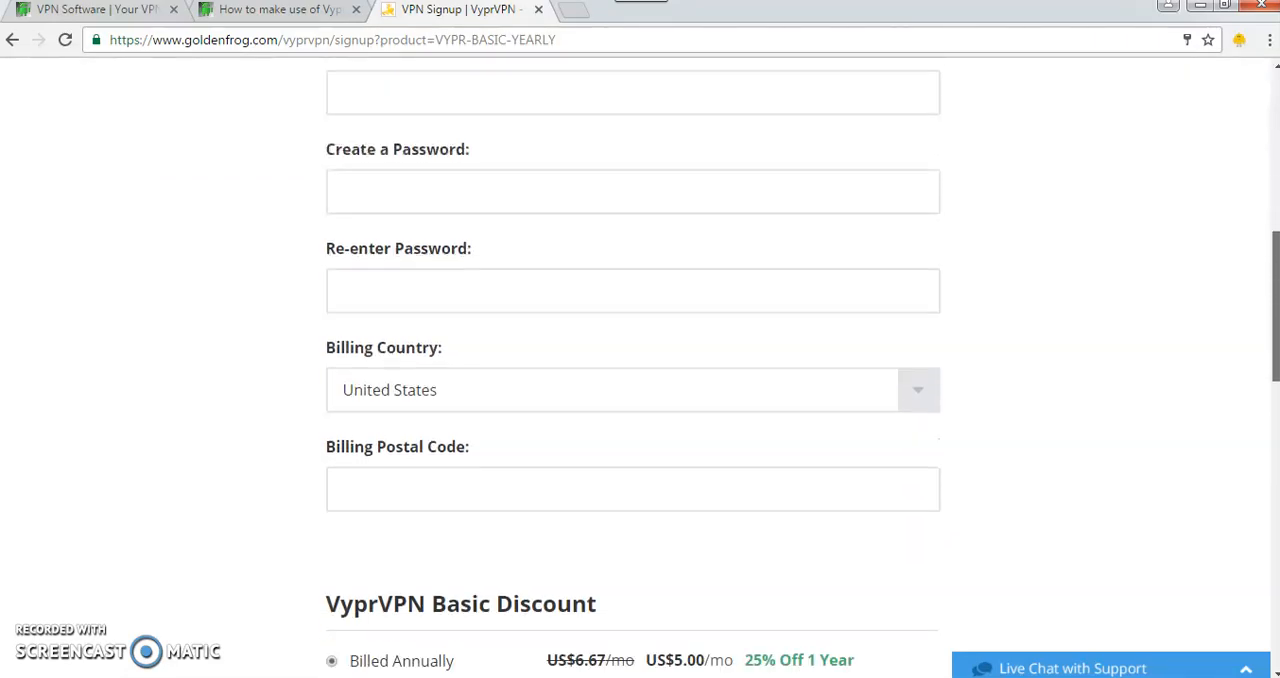
{"action": "scroll", "scroll_direction": "down", "scroll_amount": 3}
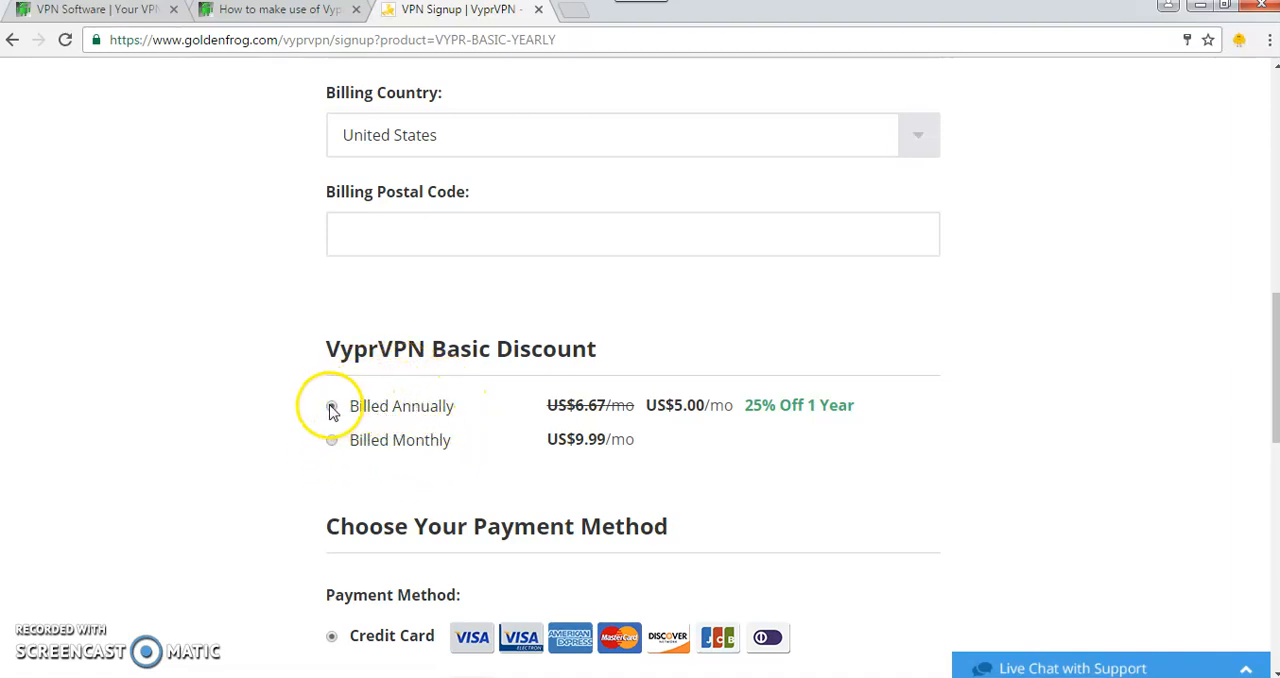
- Keep Billed Annually for the Basic plan and minimize Chrome to reach the desktop
{"action": "left_click", "coordinate": [332, 404]}
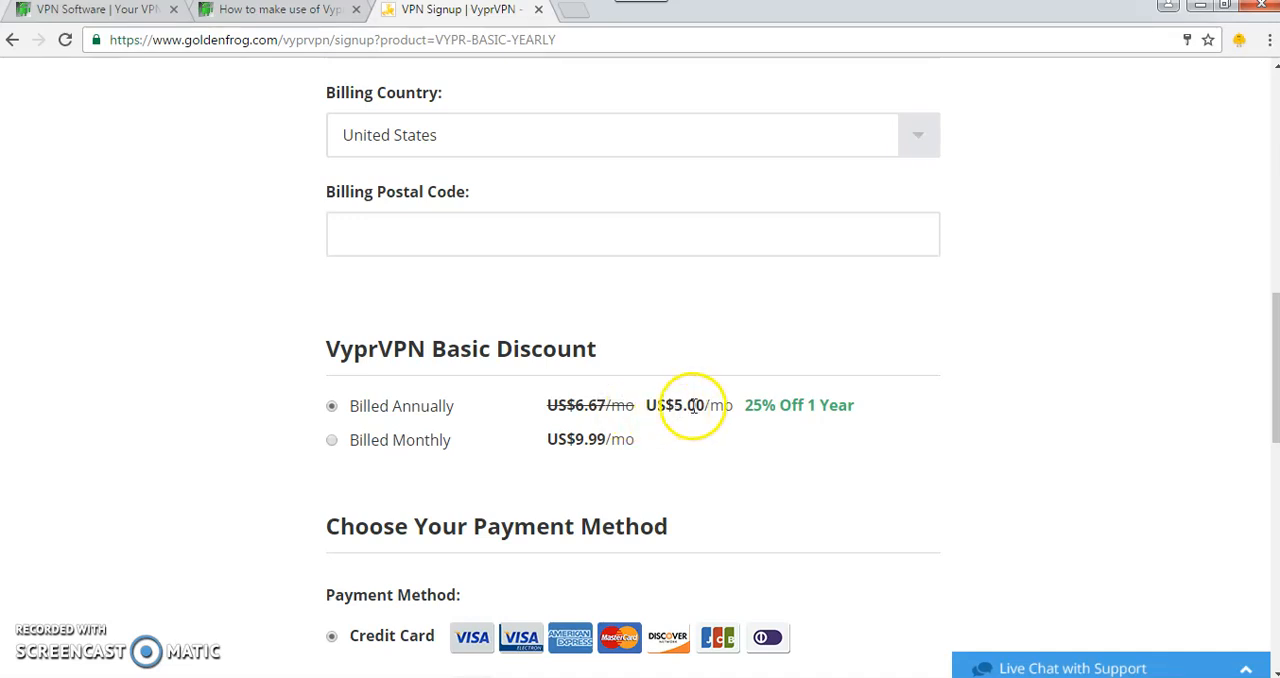
{"action": "mouse_move", "coordinate": [356, 456]}
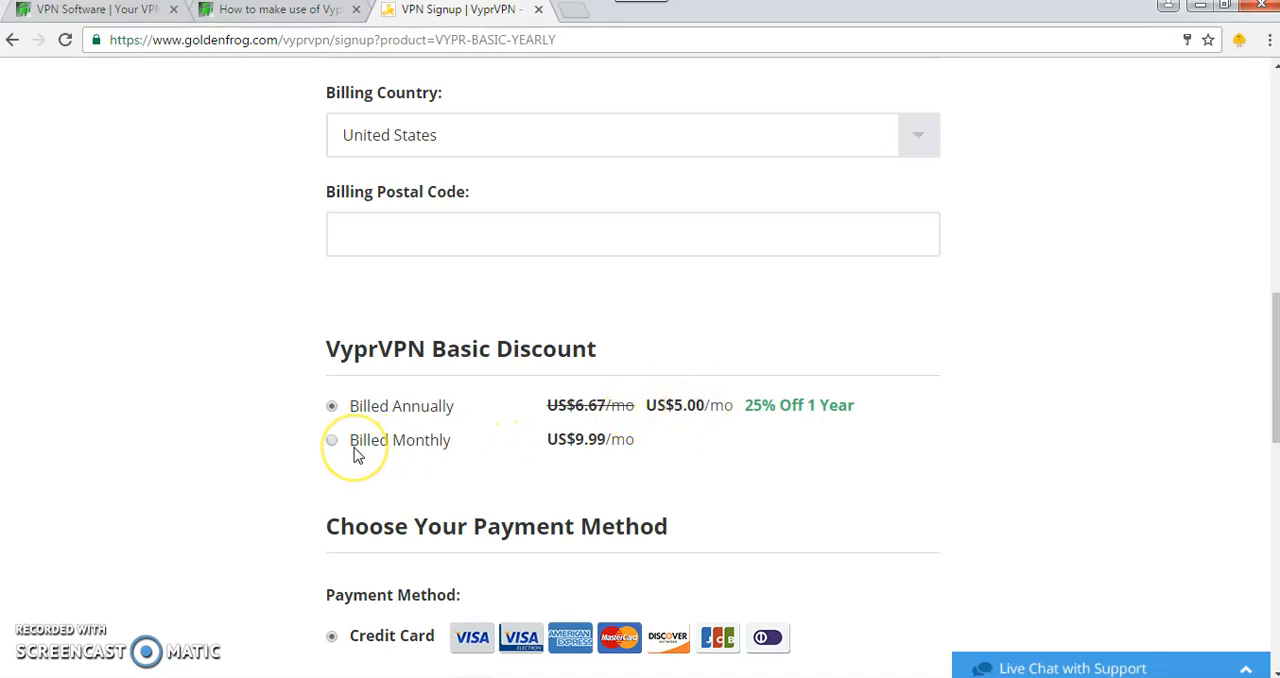
{"action": "left_click", "coordinate": [332, 406]}
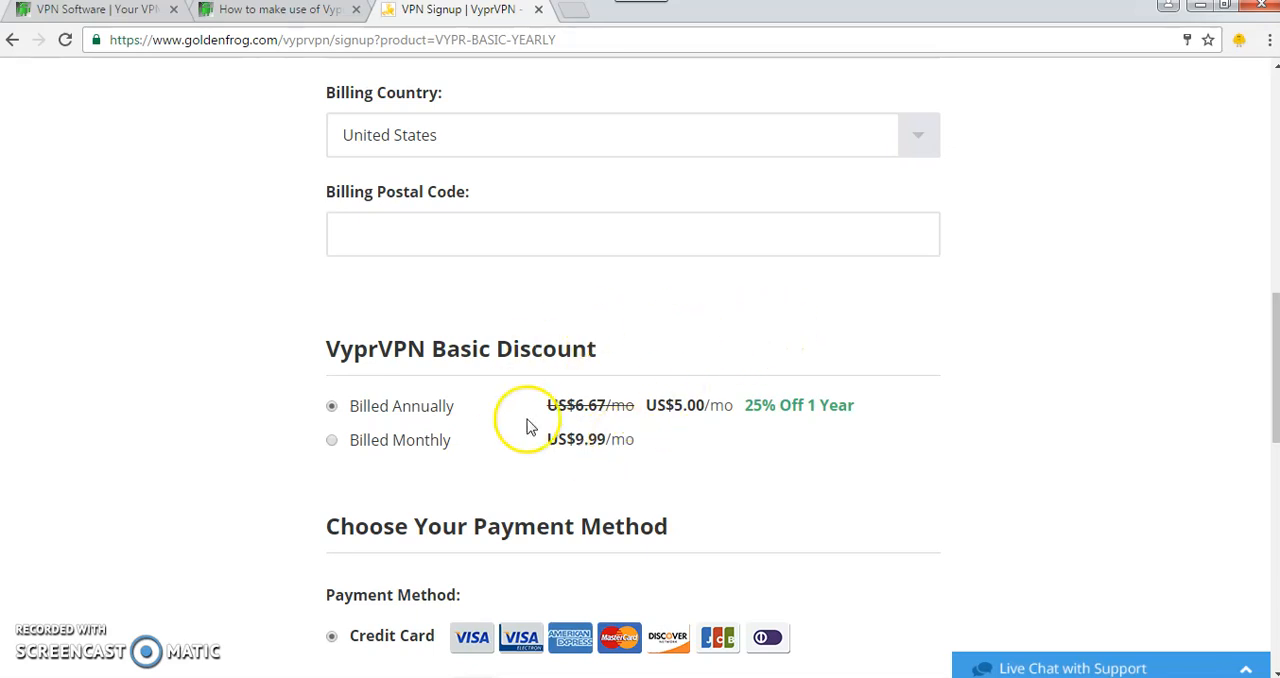
{"action": "mouse_move", "coordinate": [638, 356]}
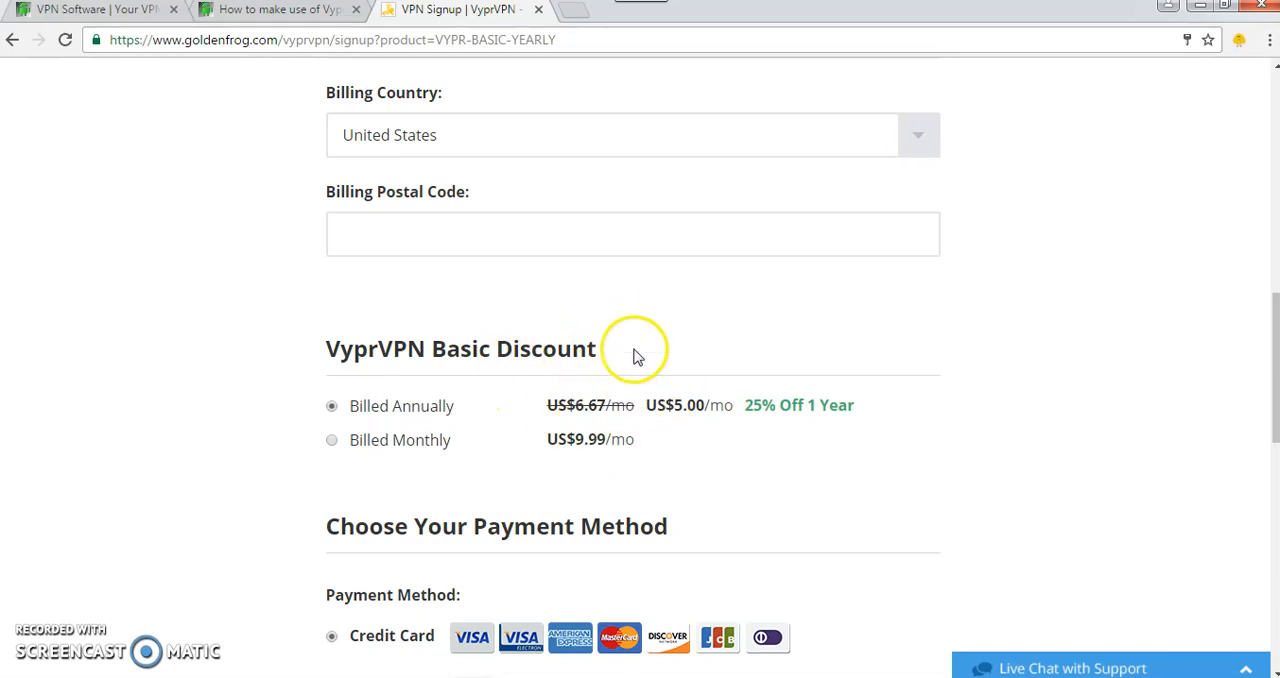
{"action": "mouse_move", "coordinate": [636, 284]}
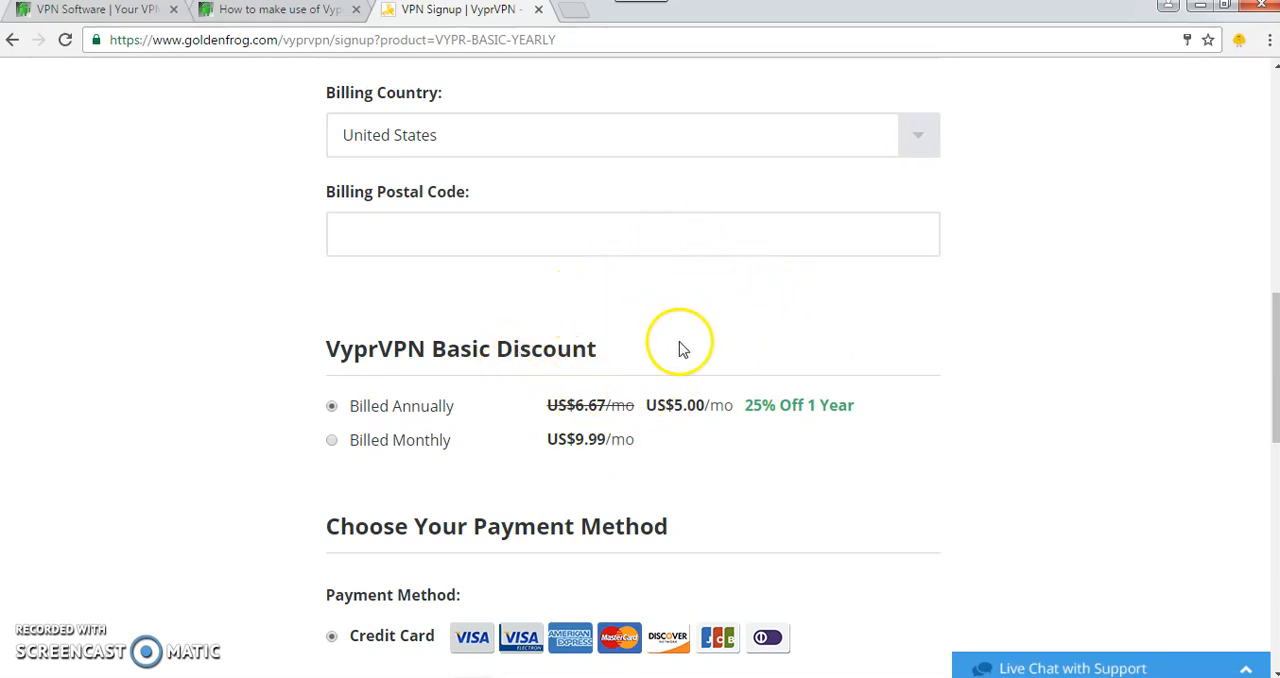
{"action": "mouse_move", "coordinate": [848, 348]}
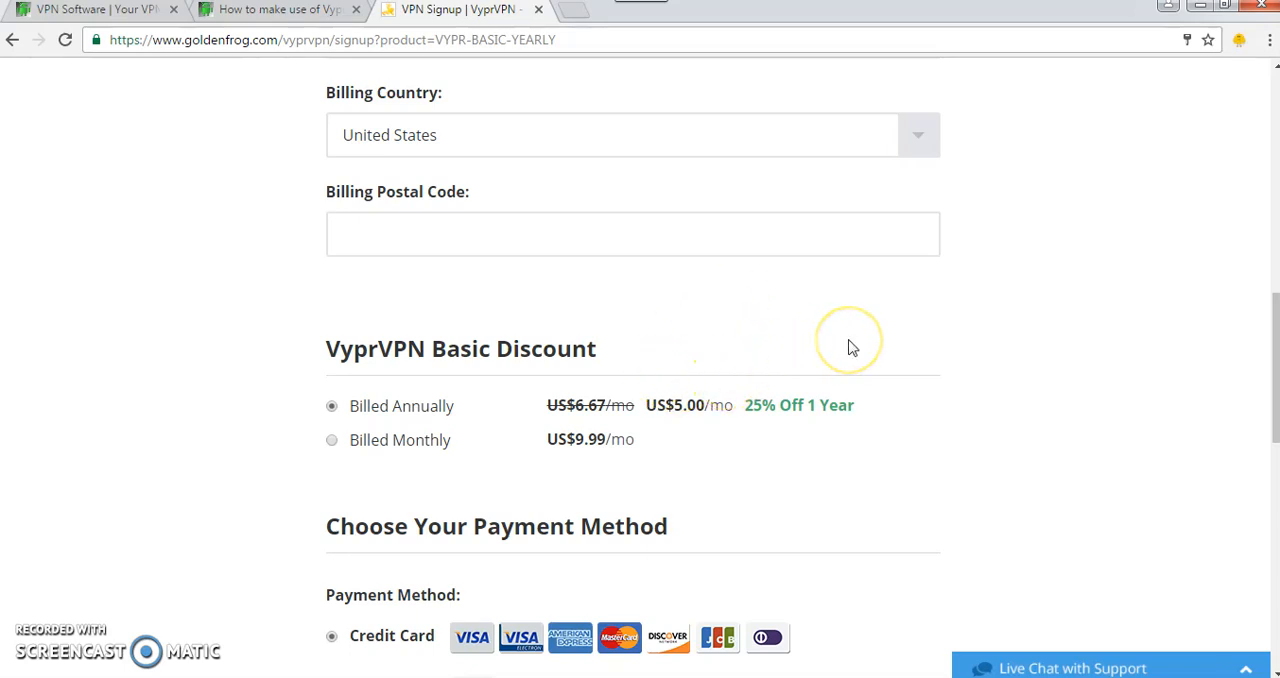
{"action": "mouse_move", "coordinate": [1118, 116]}
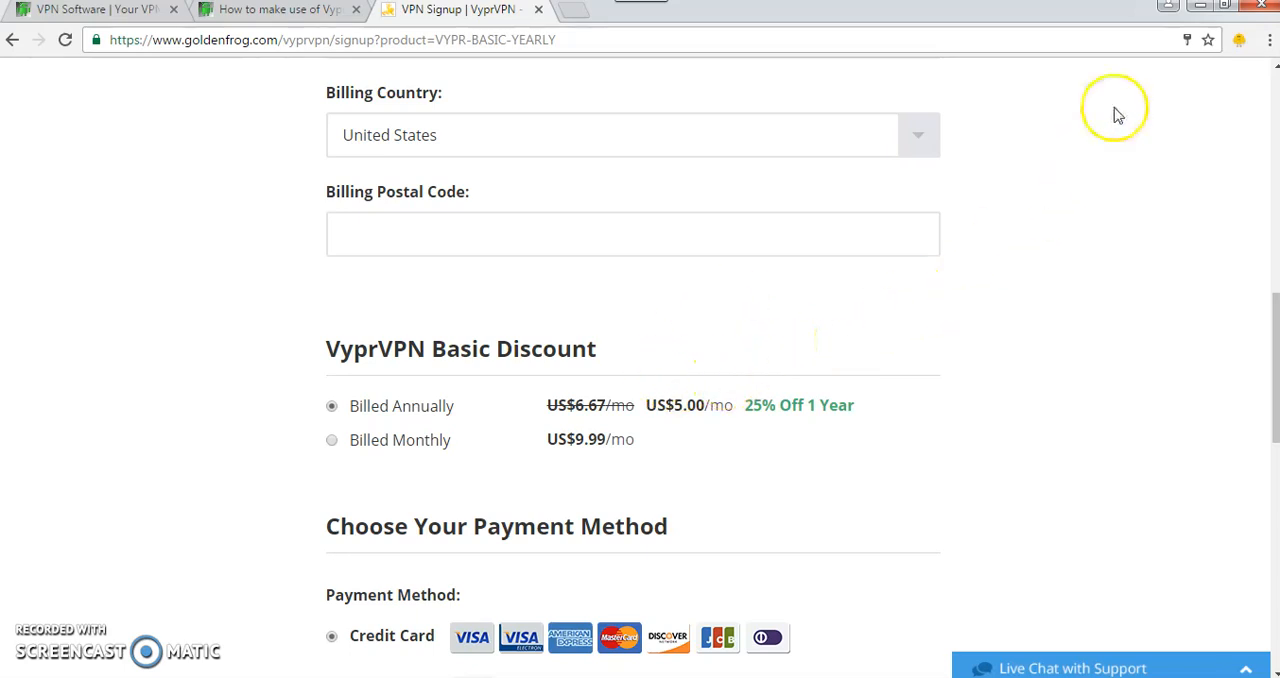
{"action": "mouse_move", "coordinate": [1200, 8]}
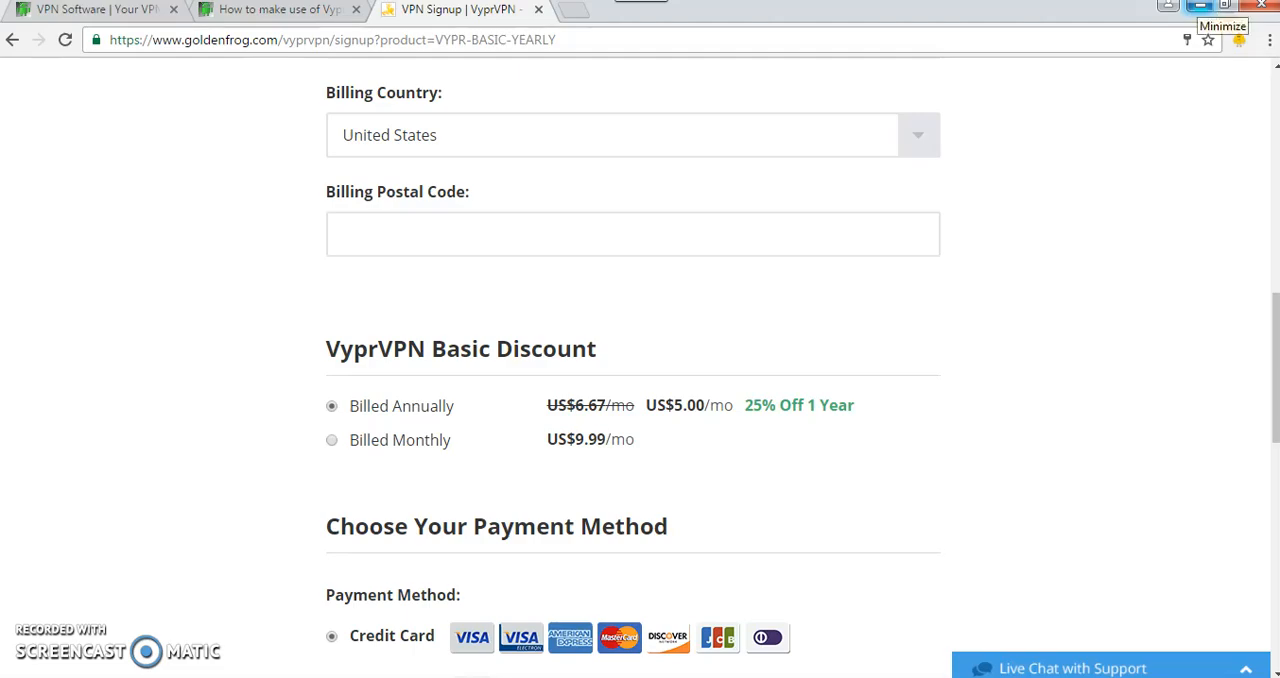
{"action": "left_click", "coordinate": [1220, 10]}
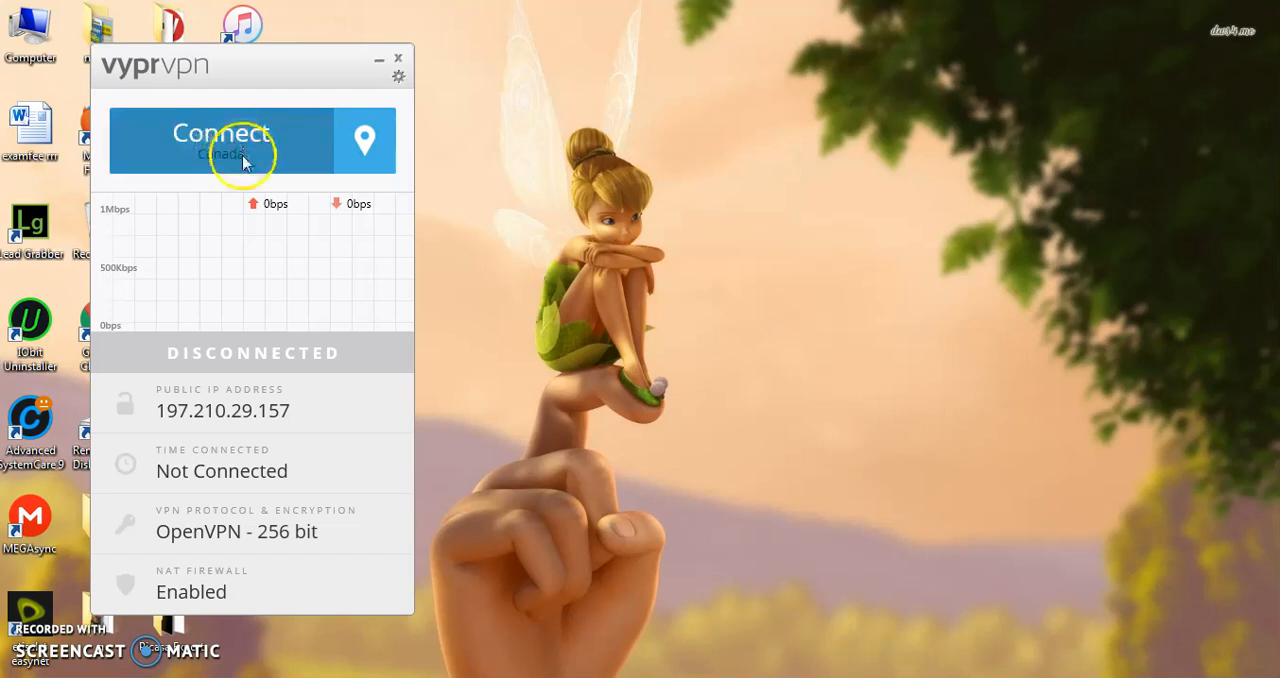
{"action": "mouse_move", "coordinate": [270, 172]}
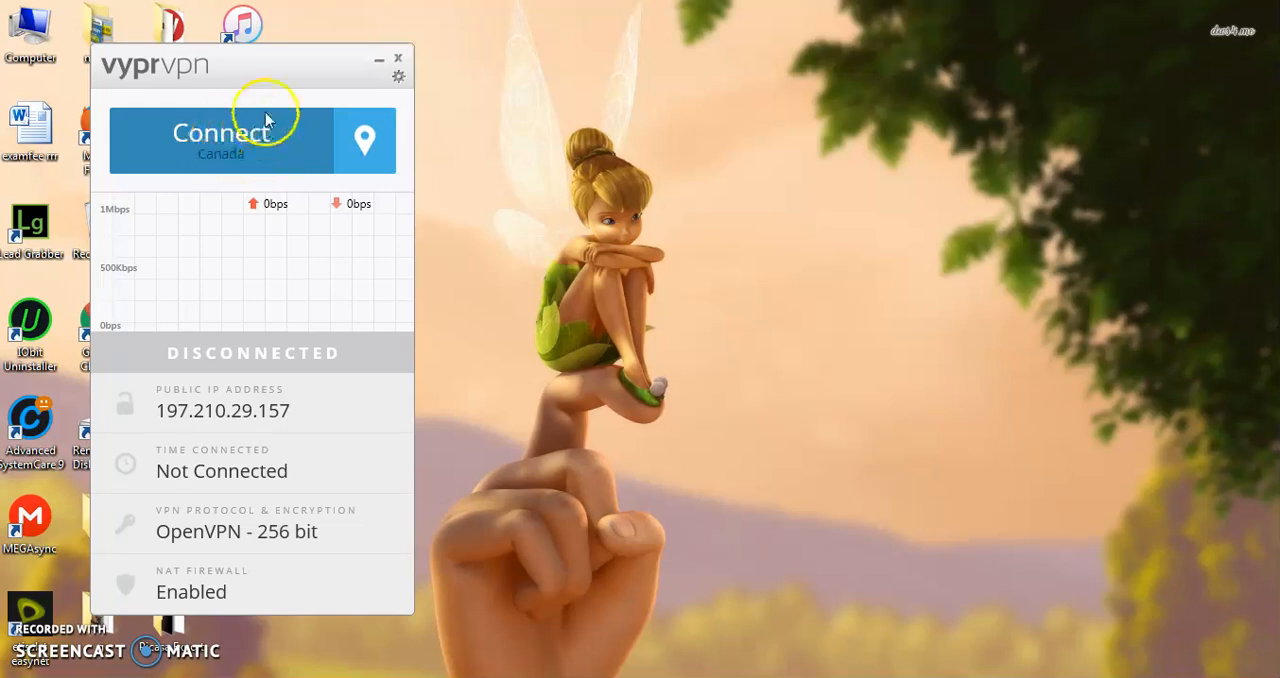
{"action": "mouse_move", "coordinate": [256, 150]}
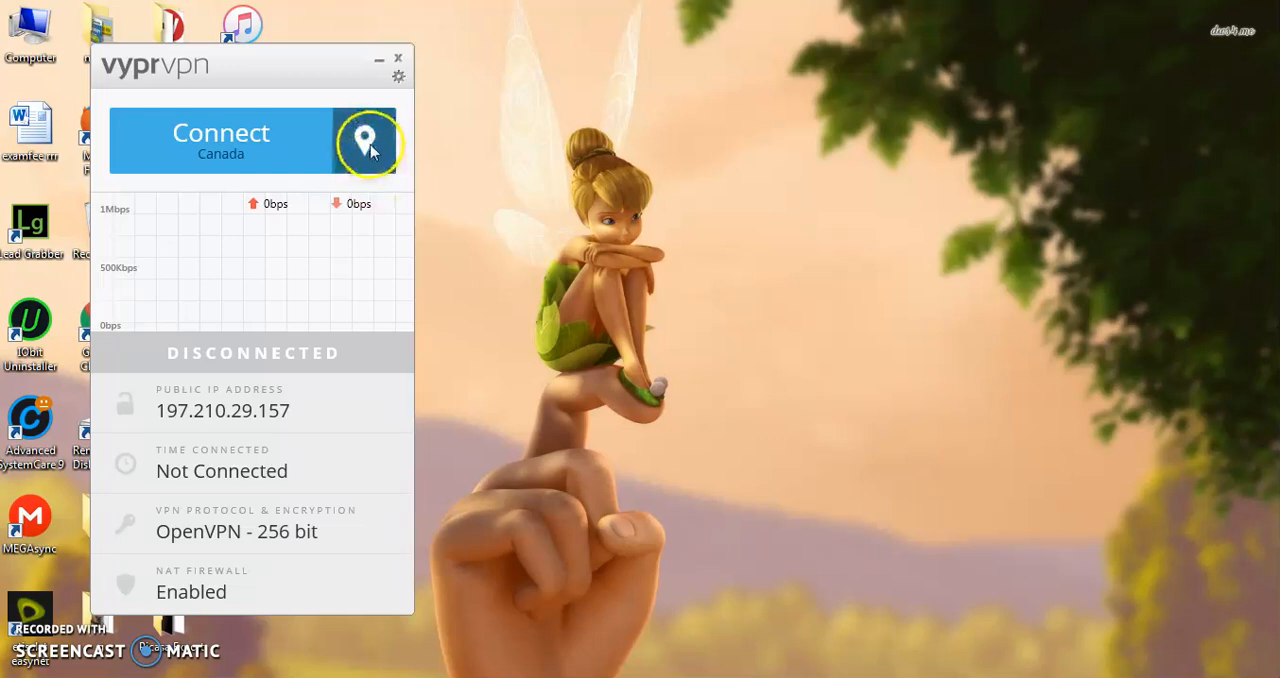
- Show VyprVPN's server location menu, currently set to Canada
{"action": "left_click", "coordinate": [364, 140]}
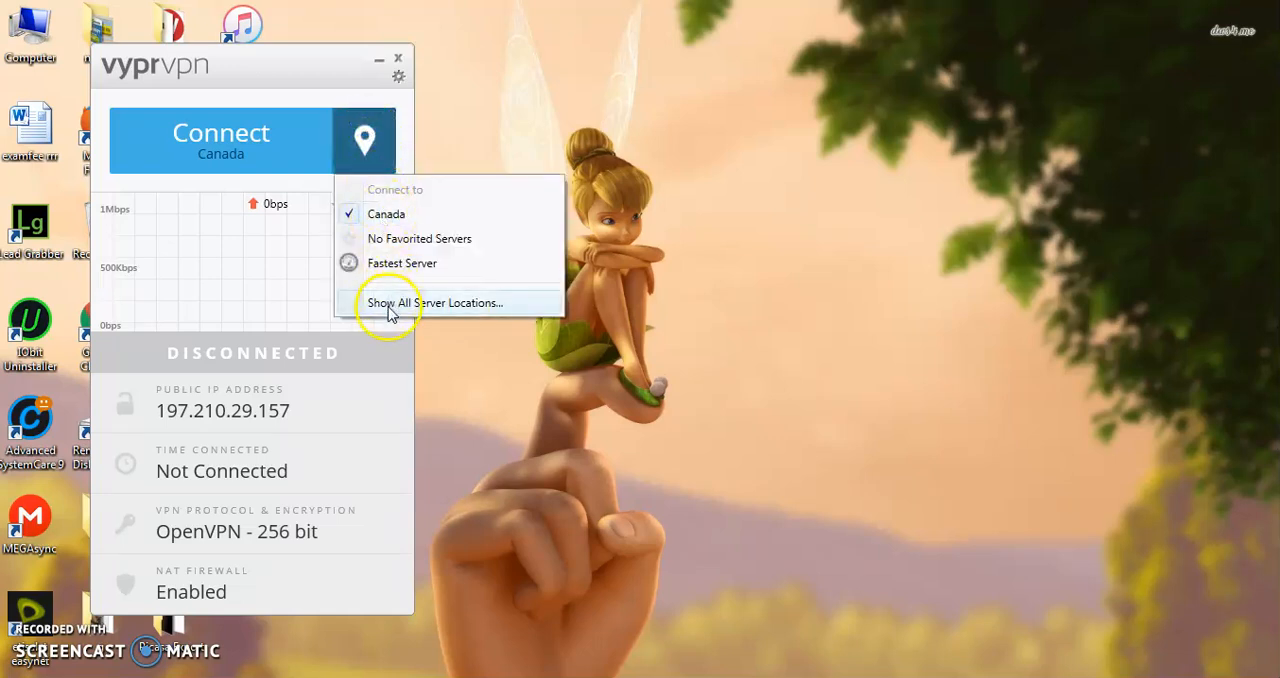
{"action": "mouse_move", "coordinate": [444, 312]}
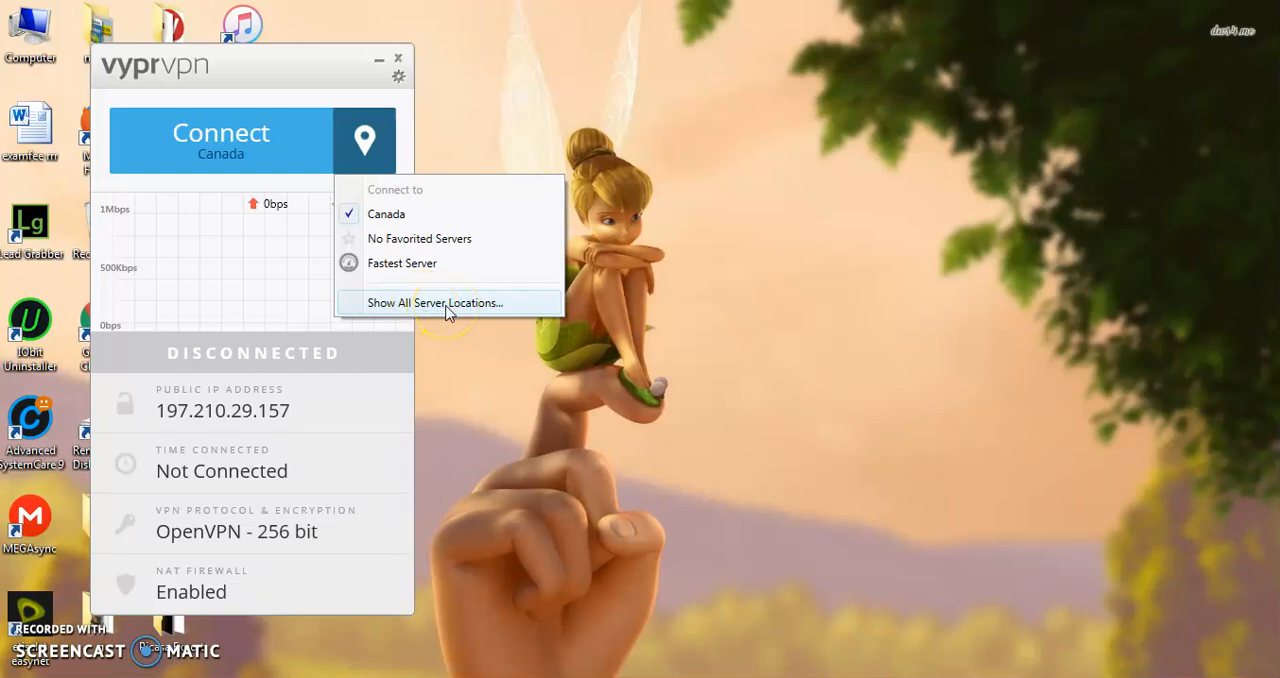
{"action": "mouse_move", "coordinate": [430, 308]}
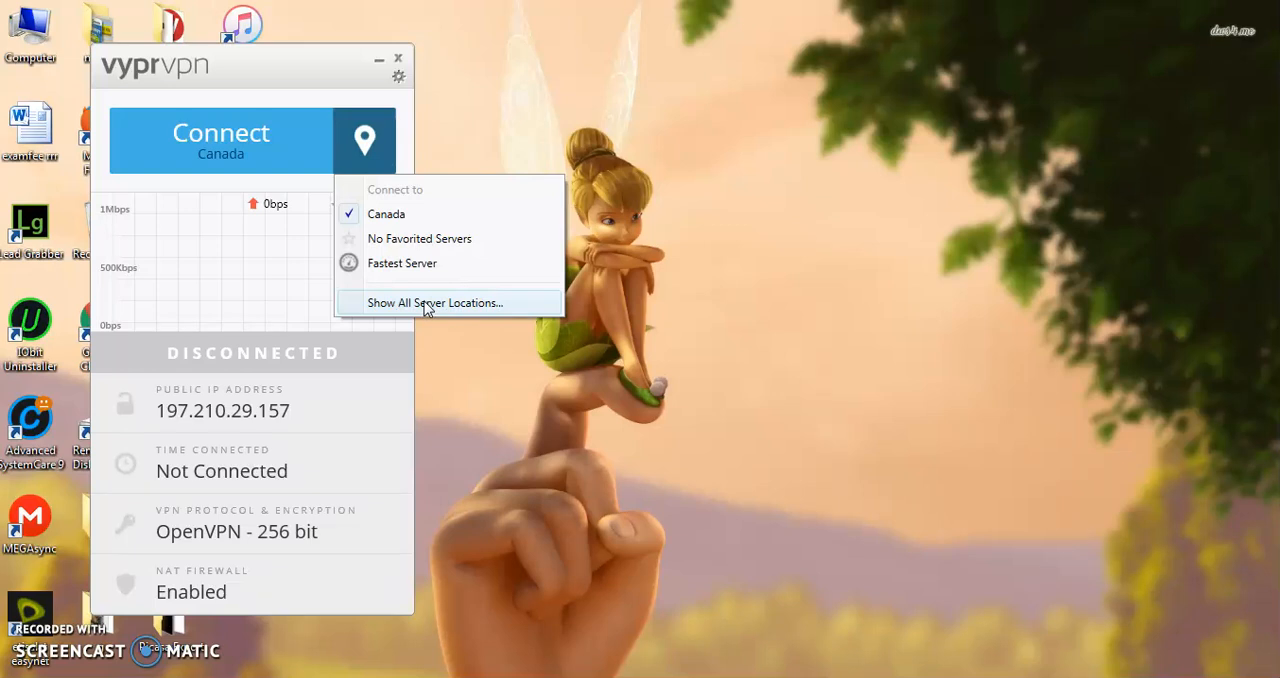
- Pick India from the full server location list and connect the VPN to it
{"action": "left_click", "coordinate": [436, 302]}
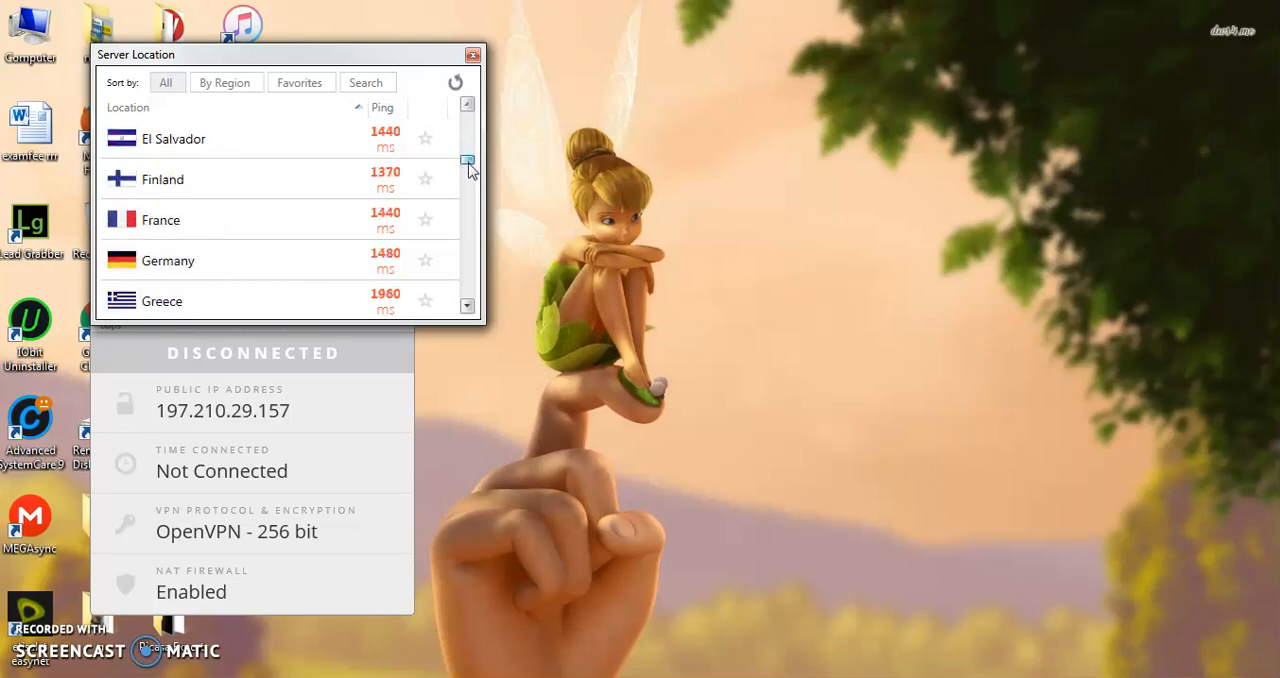
{"action": "scroll", "scroll_direction": "down", "scroll_amount": 3}
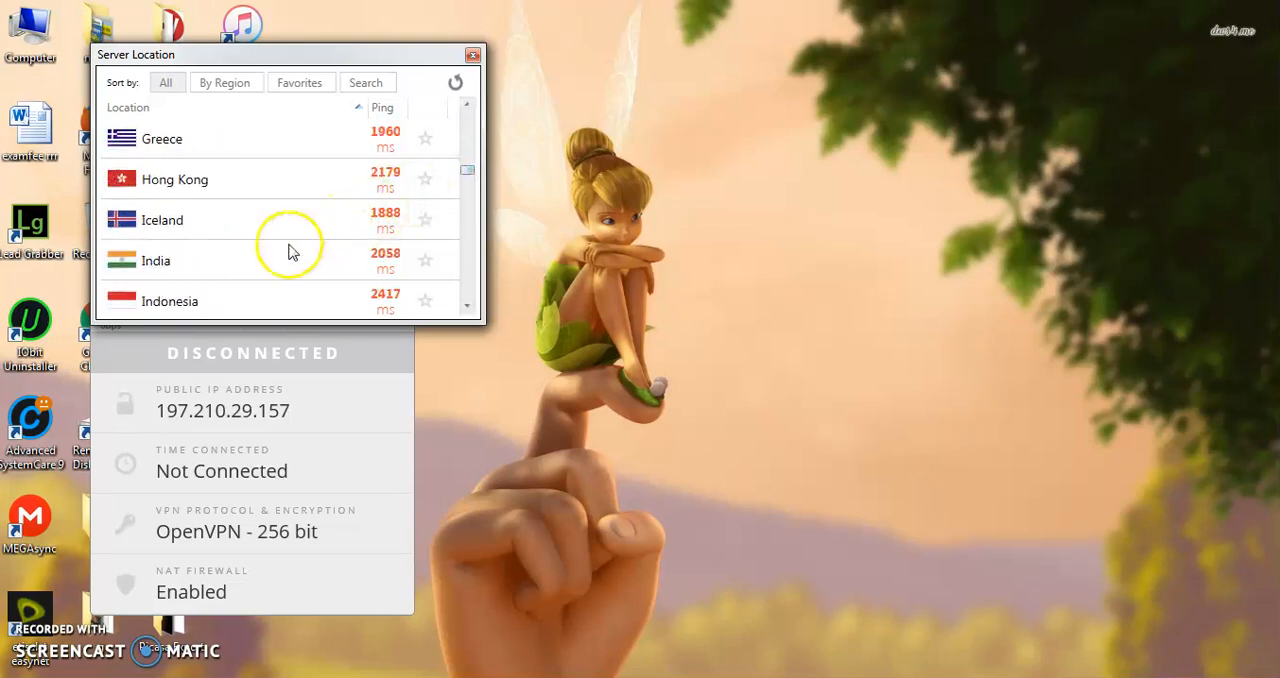
{"action": "mouse_move", "coordinate": [192, 270]}
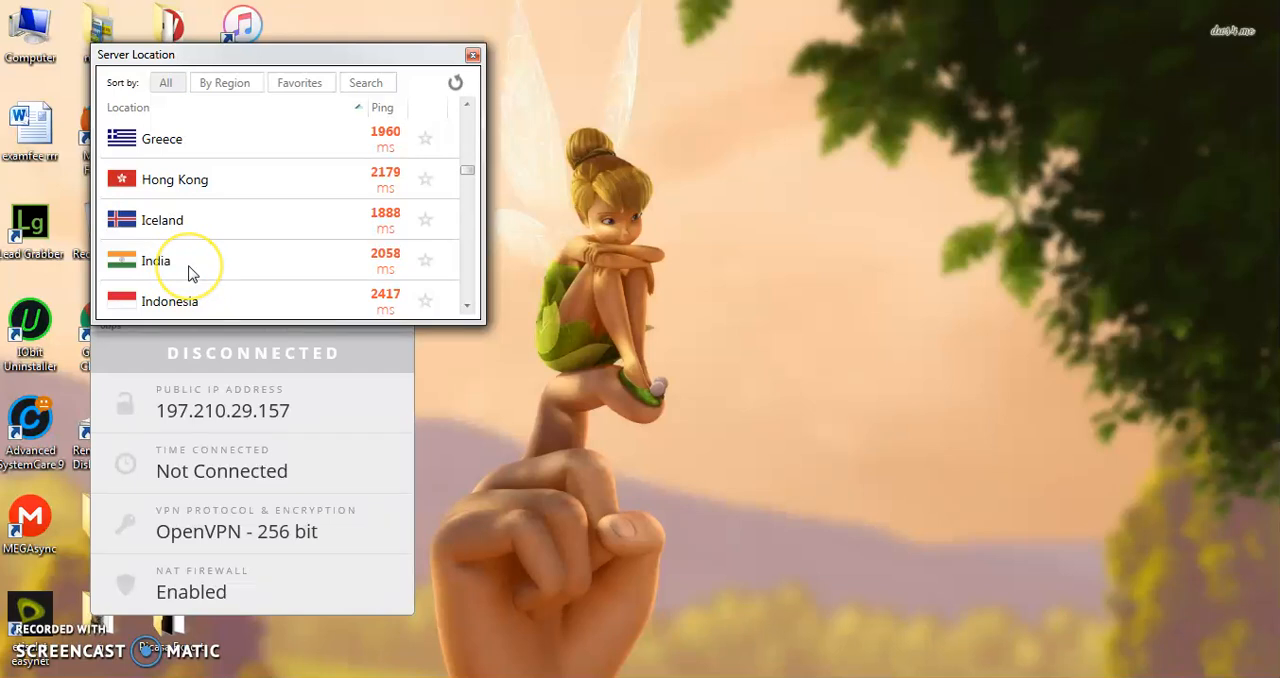
{"action": "left_click", "coordinate": [156, 260]}
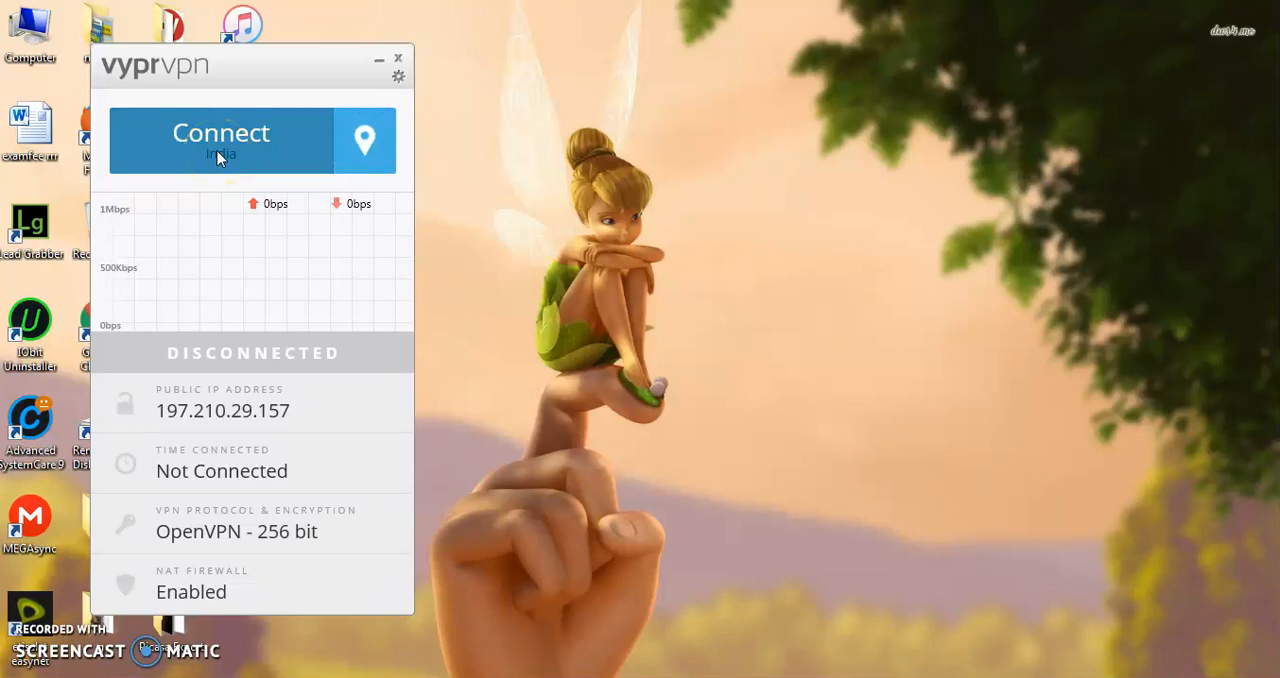
{"action": "left_click", "coordinate": [220, 140]}
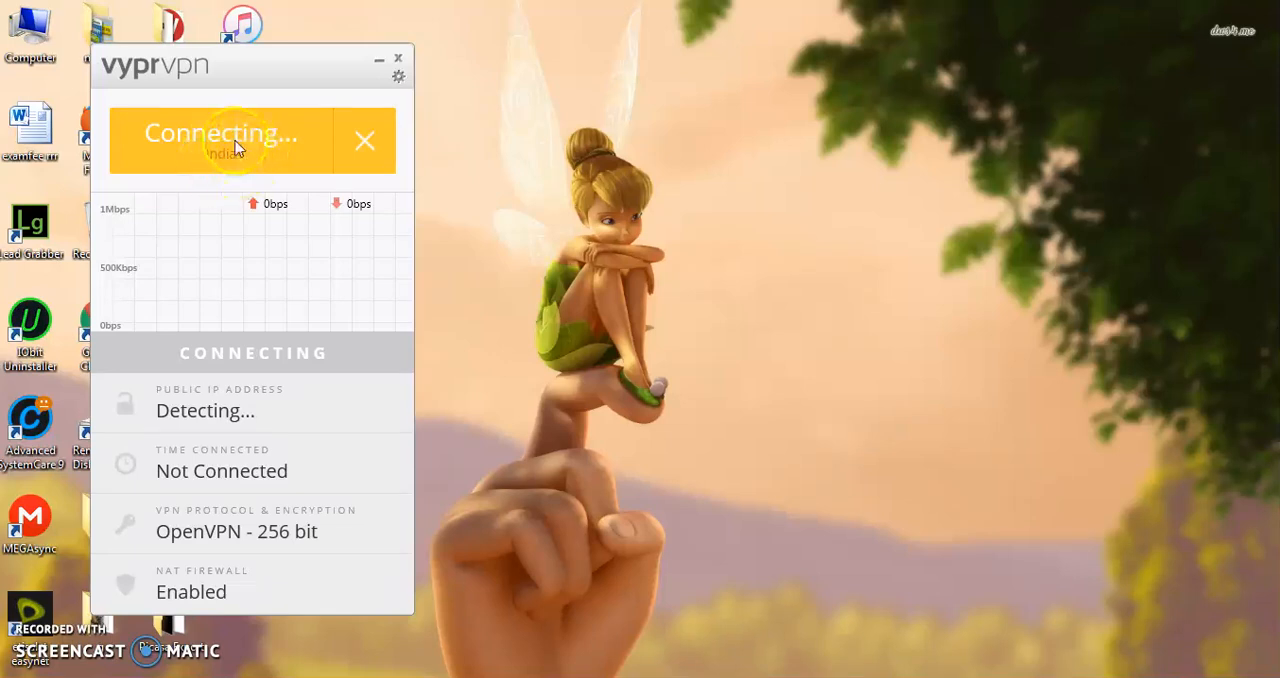
{"action": "mouse_move", "coordinate": [218, 170]}
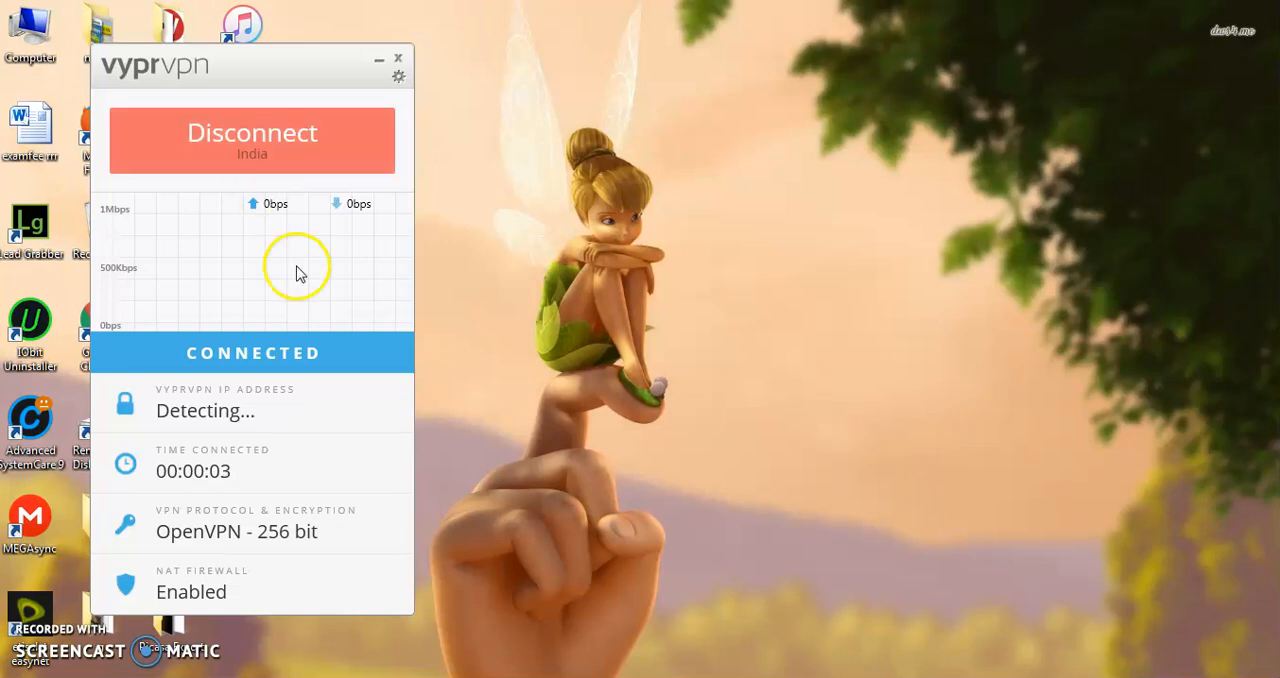
{"action": "mouse_move", "coordinate": [324, 438]}
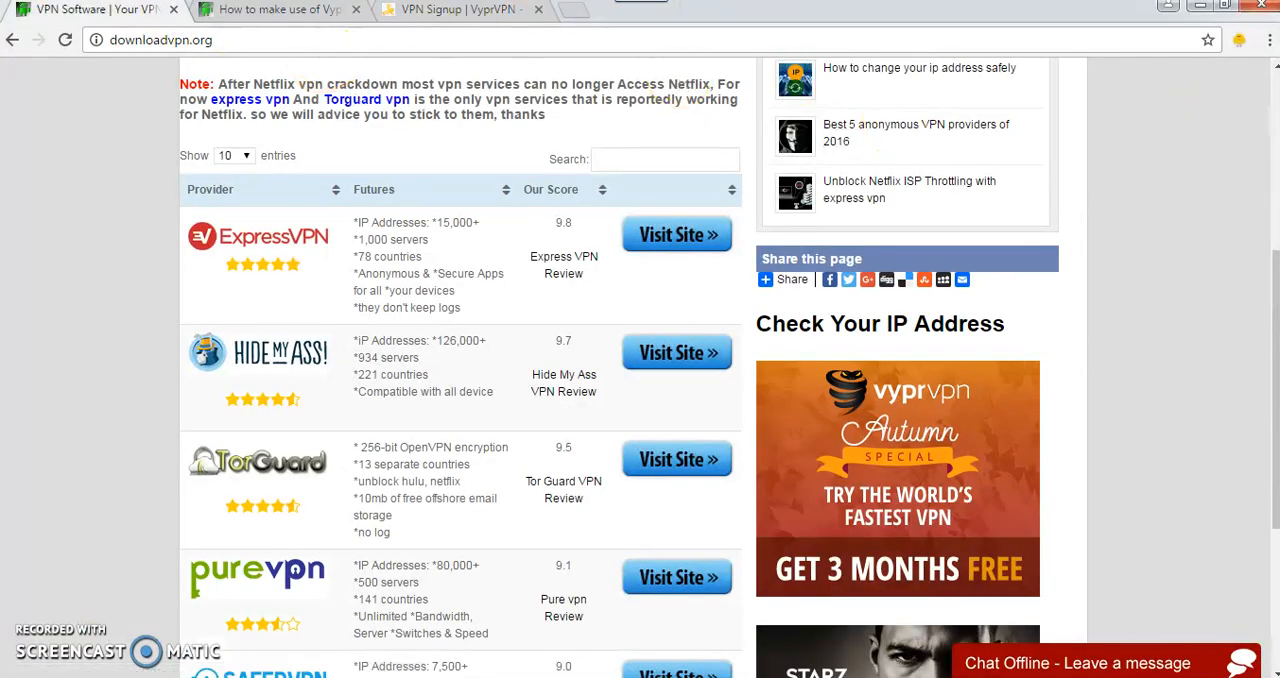
- Follow downloadvpn.org's Check Your IP Address link to whatismyipaddress.com
{"action": "scroll", "scroll_direction": "down", "scroll_amount": 3}
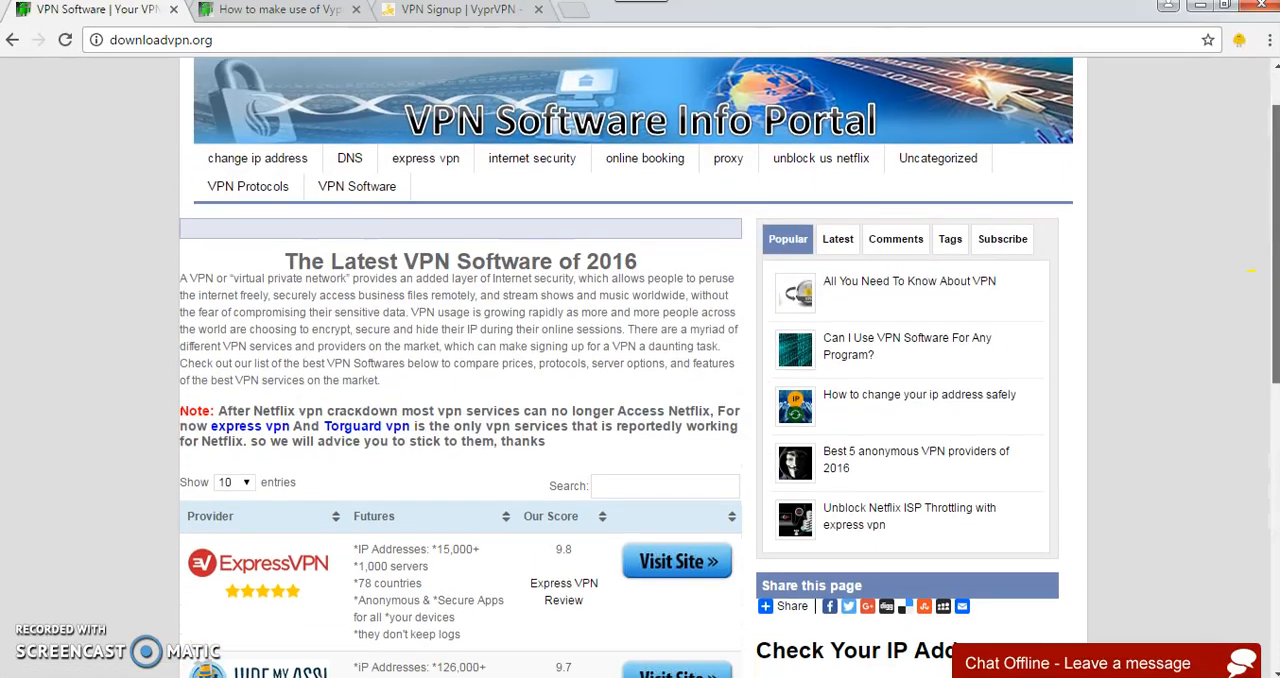
{"action": "scroll", "scroll_direction": "down", "scroll_amount": 3}
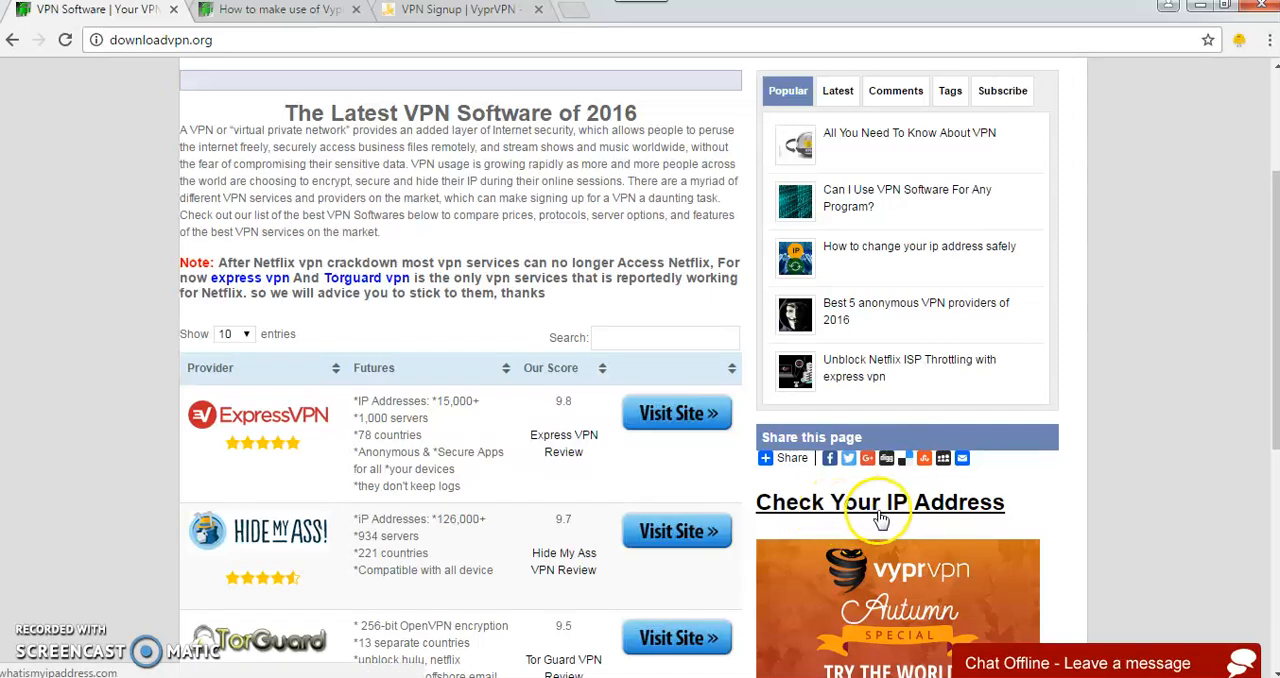
{"action": "left_click", "coordinate": [880, 502]}
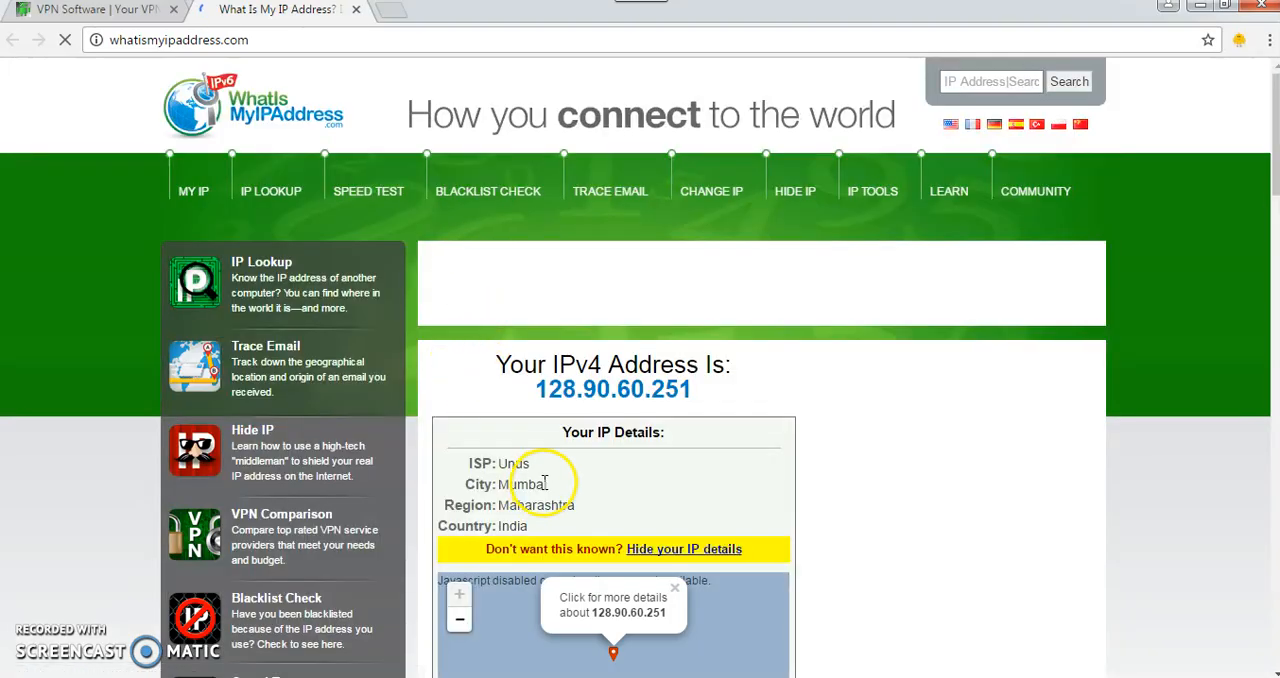
{"action": "mouse_move", "coordinate": [510, 524]}
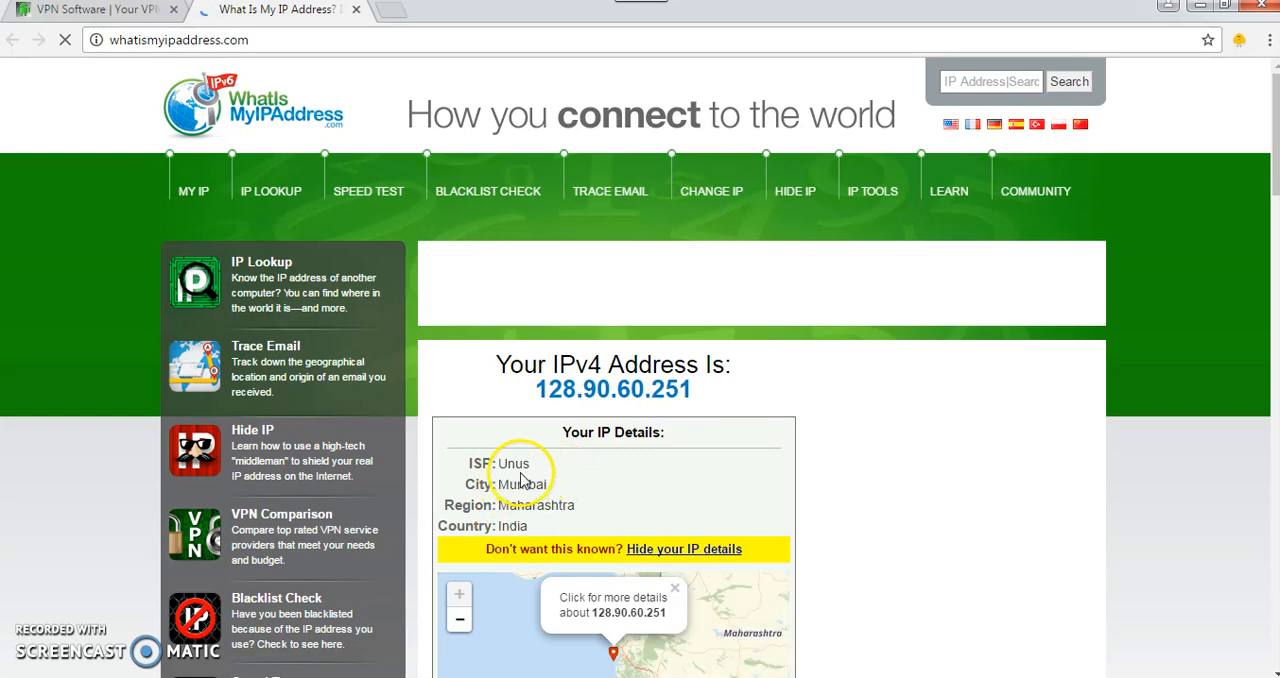
{"action": "mouse_move", "coordinate": [564, 502]}
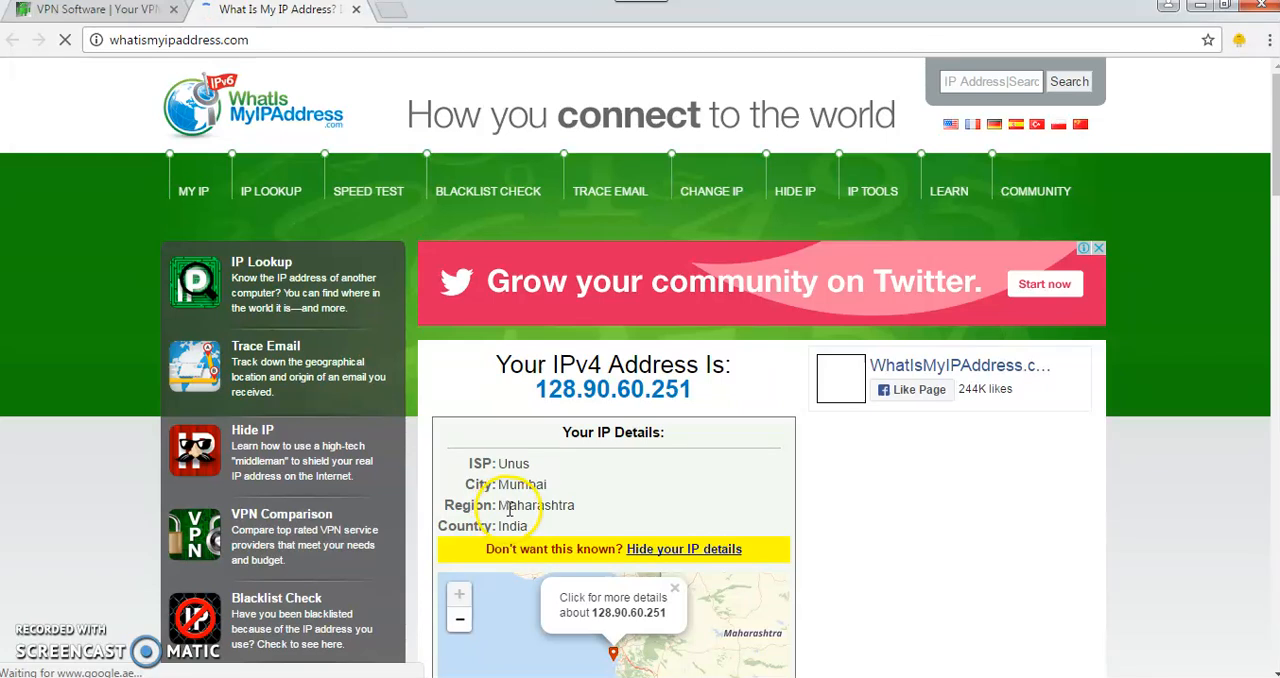
{"action": "mouse_move", "coordinate": [590, 510]}
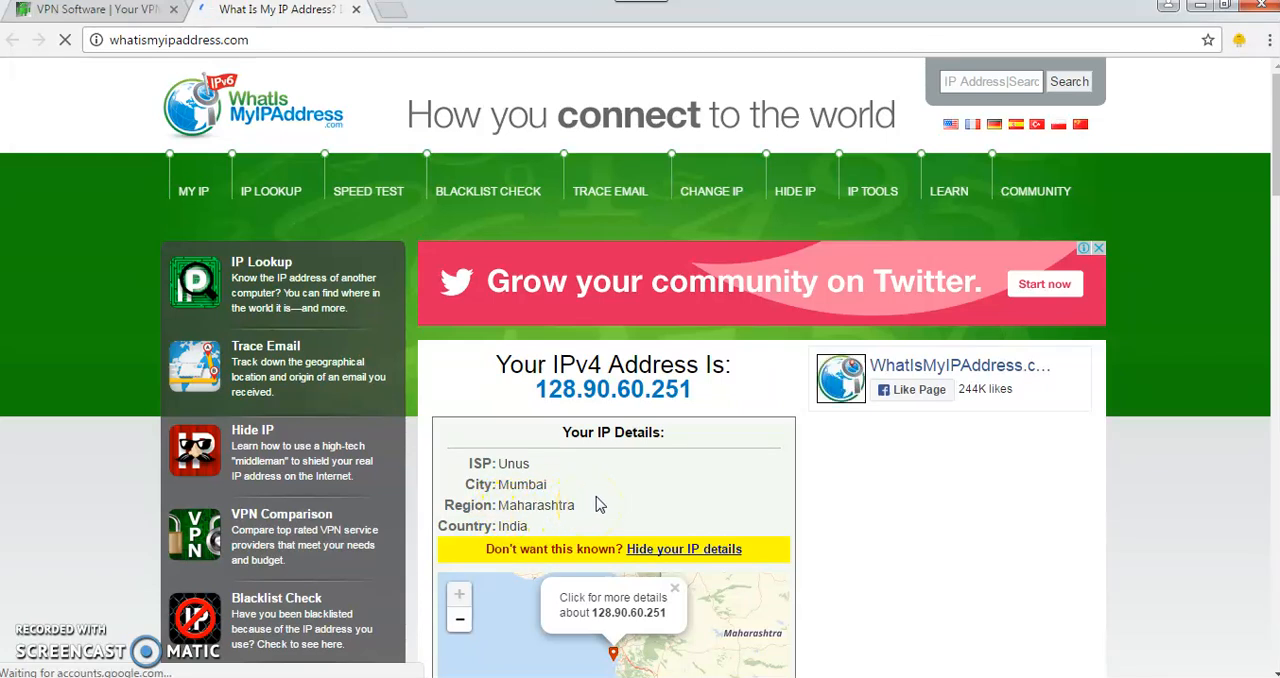
{"action": "scroll", "scroll_direction": "down", "scroll_amount": 3}
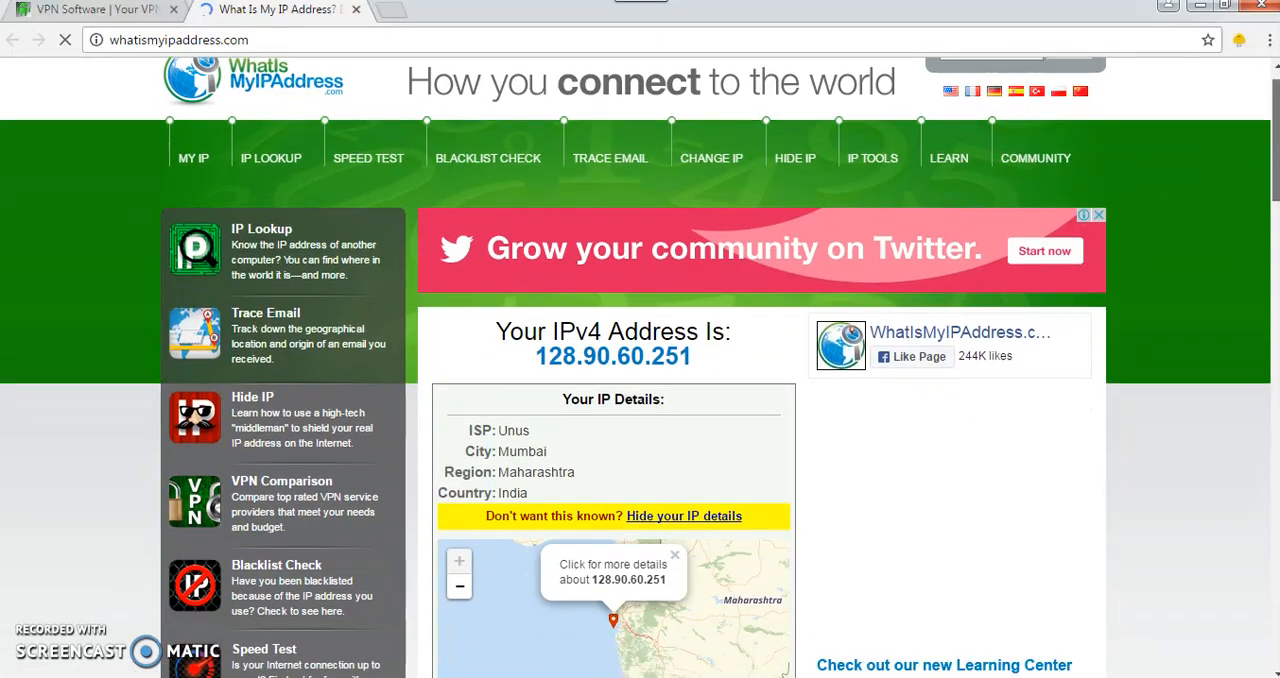
{"action": "scroll", "scroll_direction": "down", "scroll_amount": 3}
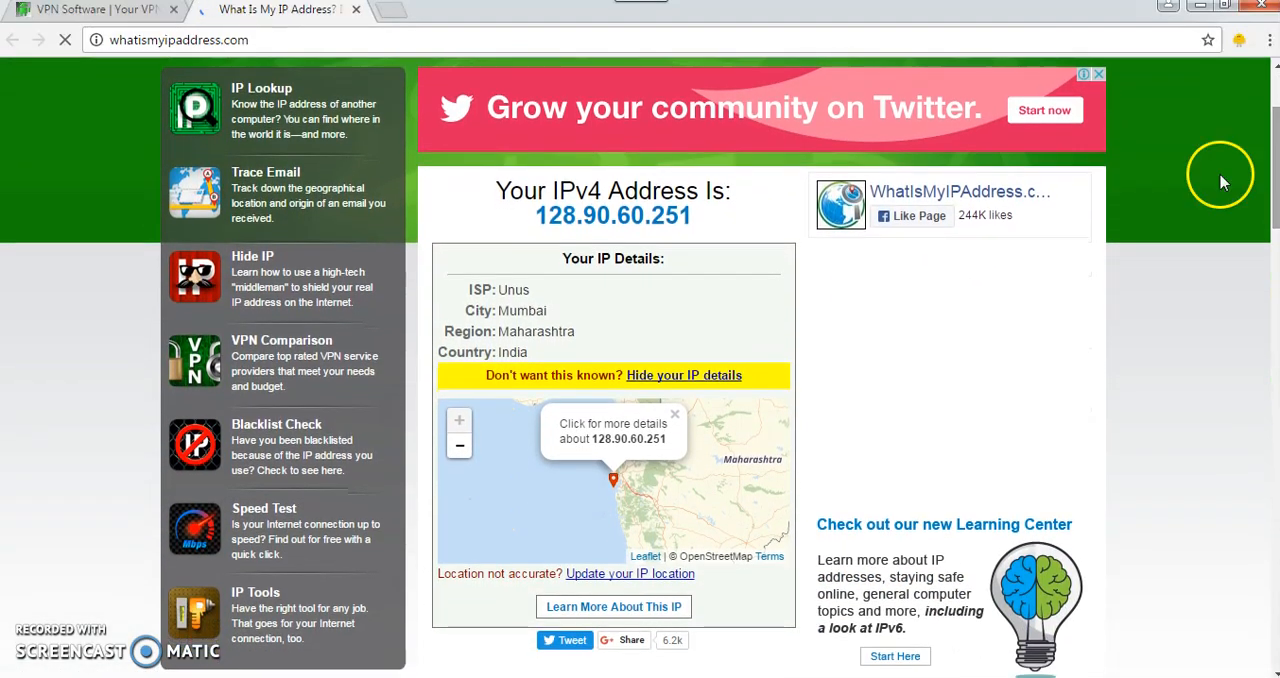
{"action": "mouse_move", "coordinate": [488, 256]}
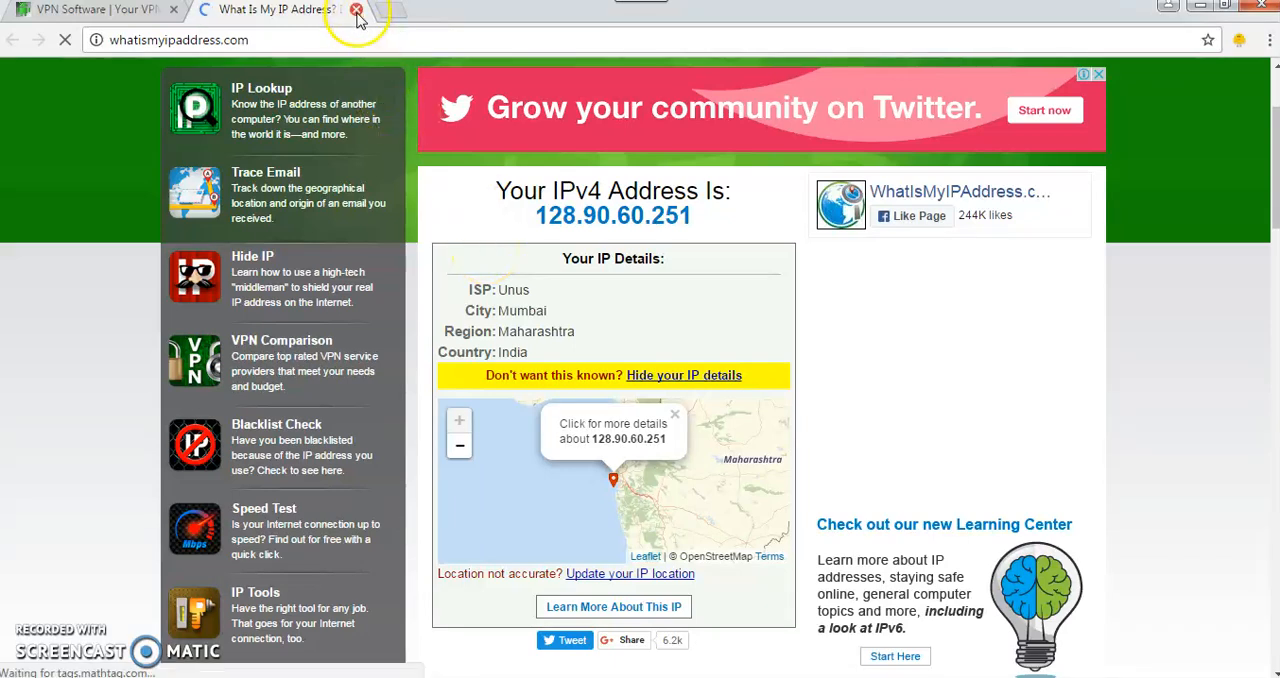
{"action": "left_click", "coordinate": [356, 8]}
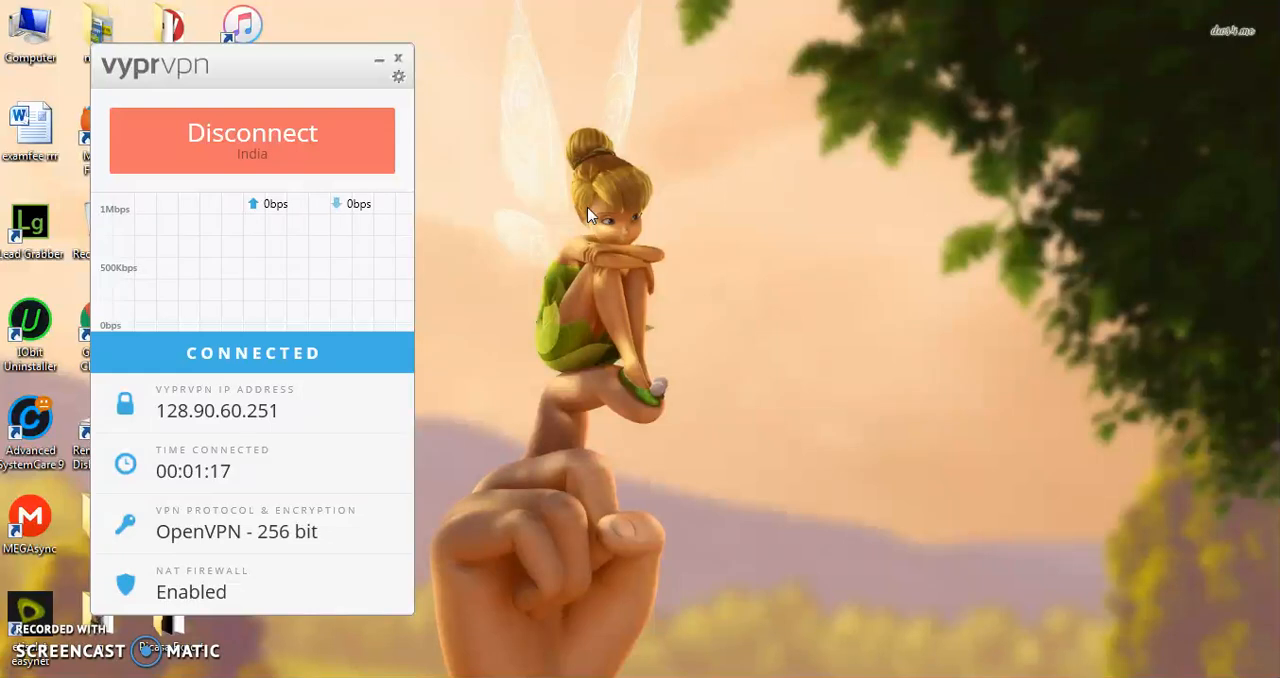
{"action": "mouse_move", "coordinate": [362, 240]}
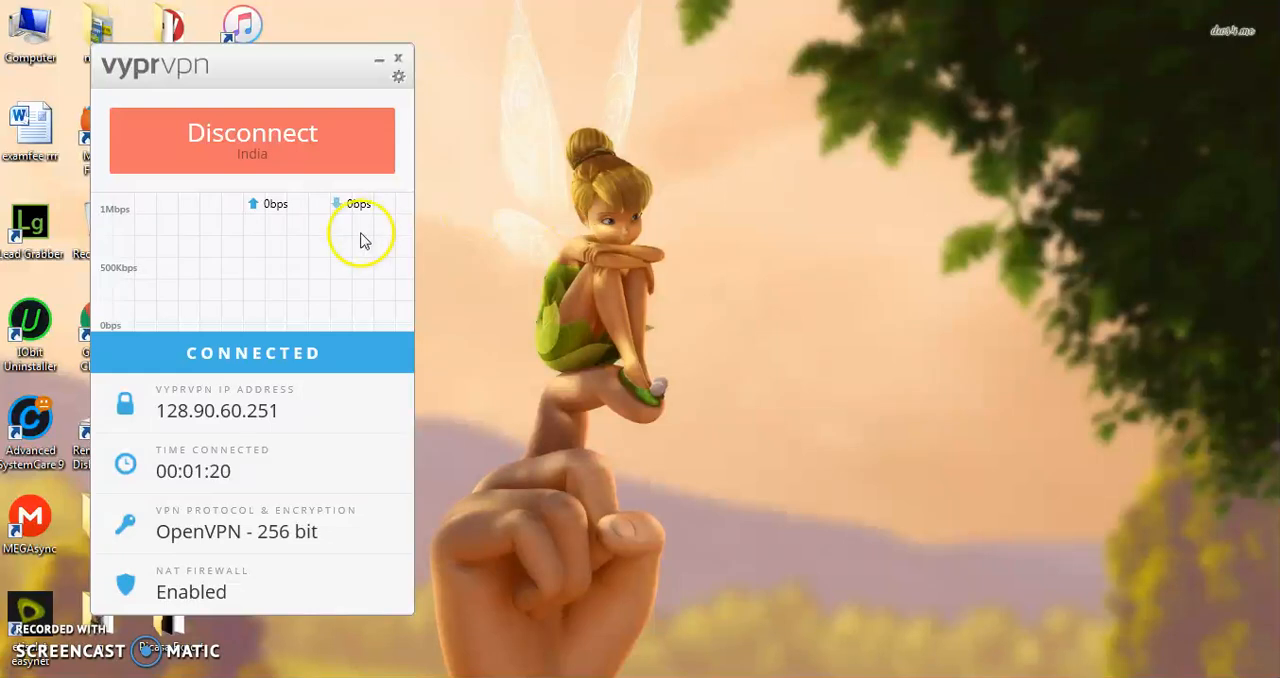
{"action": "mouse_move", "coordinate": [422, 156]}
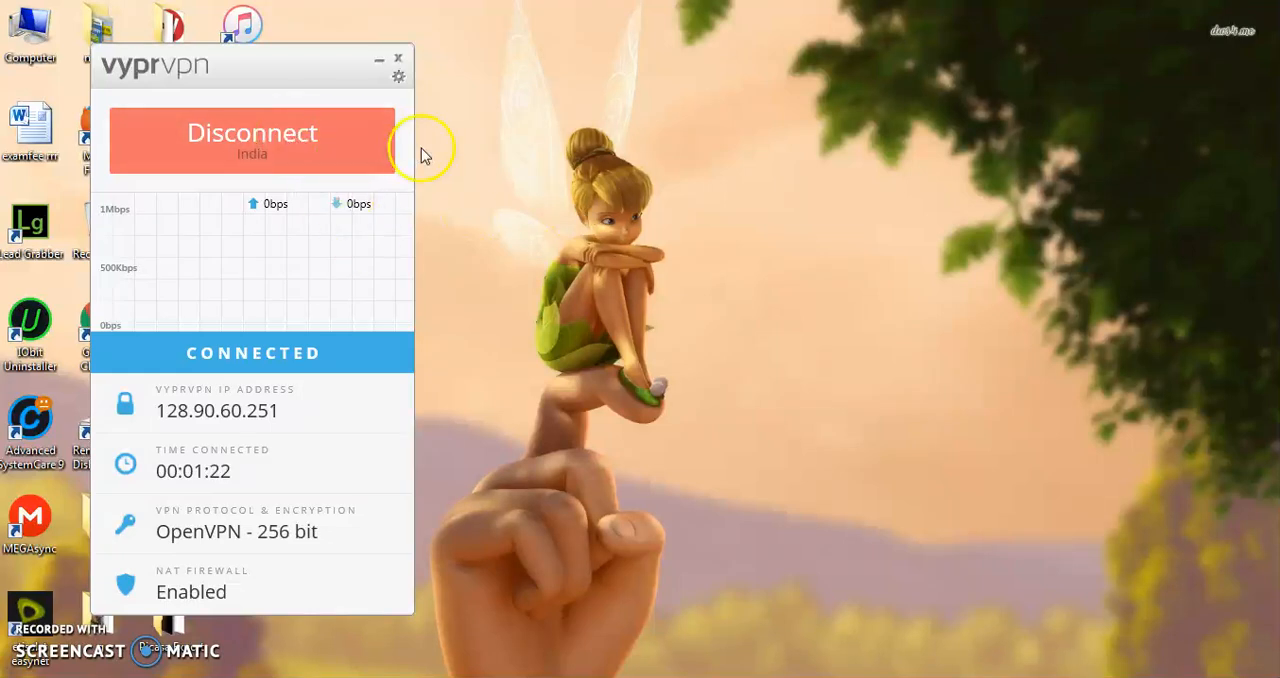
{"action": "mouse_move", "coordinate": [530, 134]}
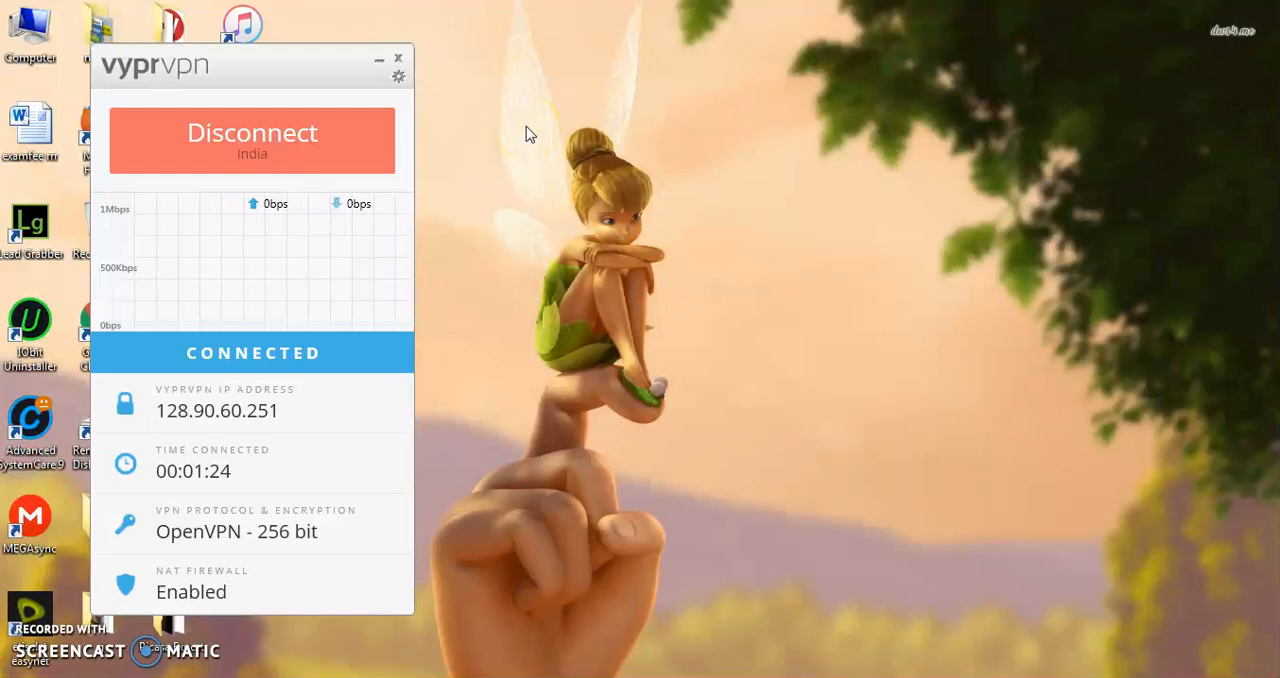